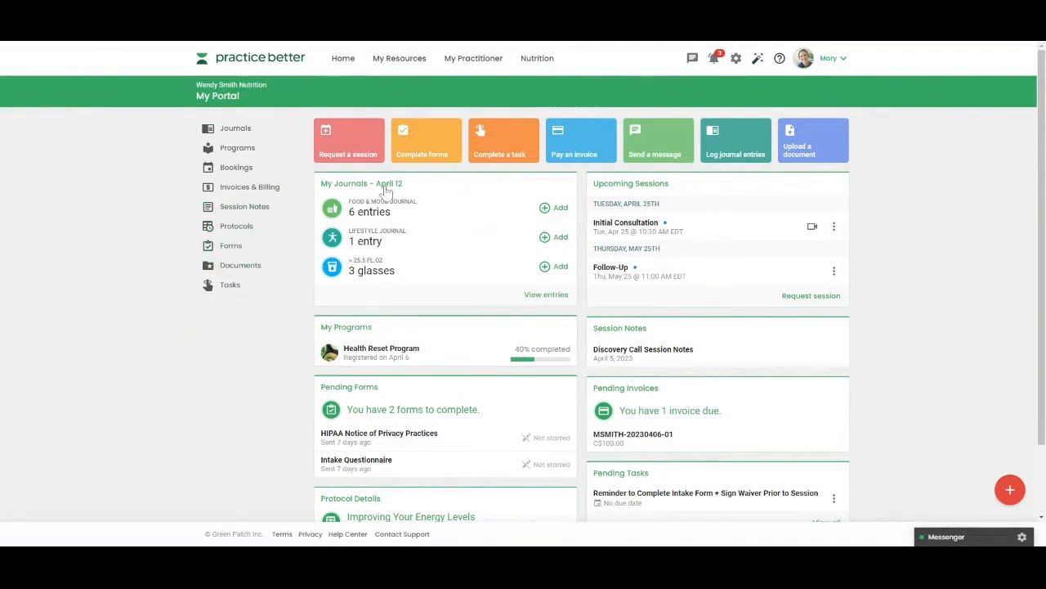
{"action": "mouse_move", "coordinate": [399, 249]}
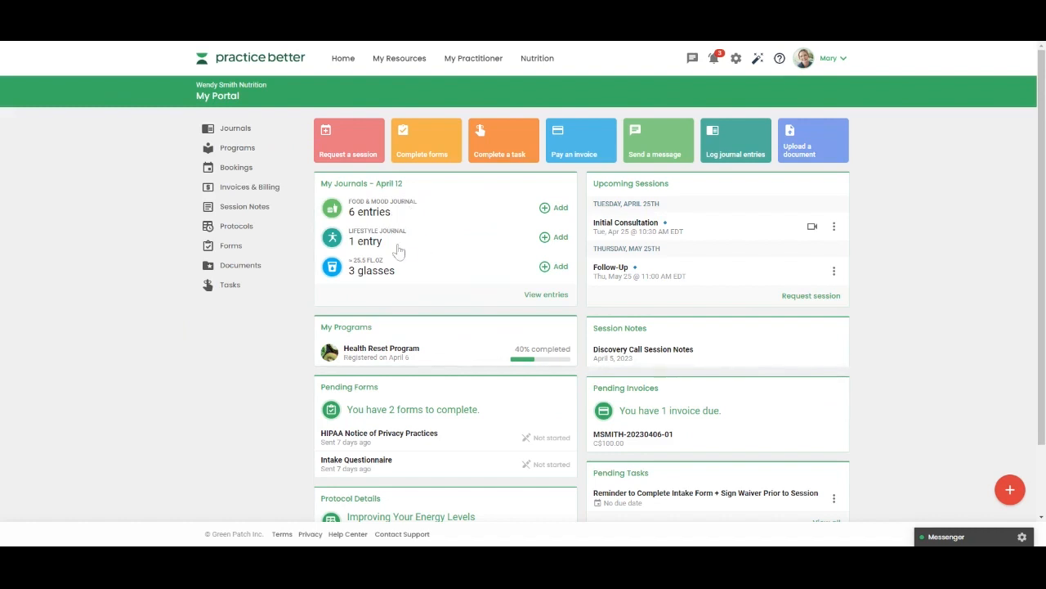
{"action": "mouse_move", "coordinate": [429, 283]}
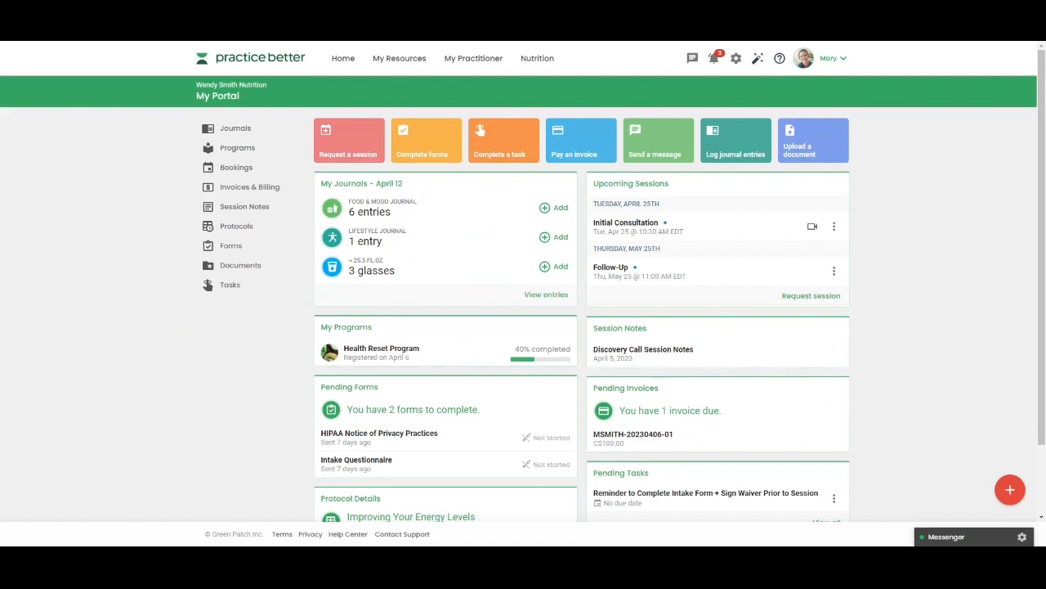
{"action": "mouse_move", "coordinate": [552, 238]}
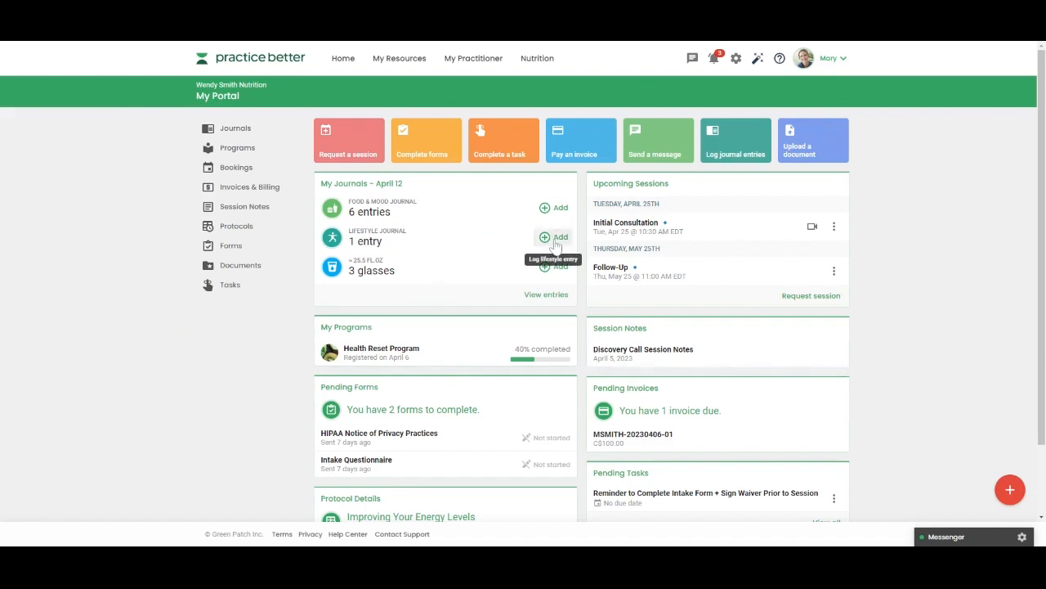
Open Journals from My Resources to view April 12, 2023 meals, water and nutrient totals
{"action": "left_click", "coordinate": [1009, 489]}
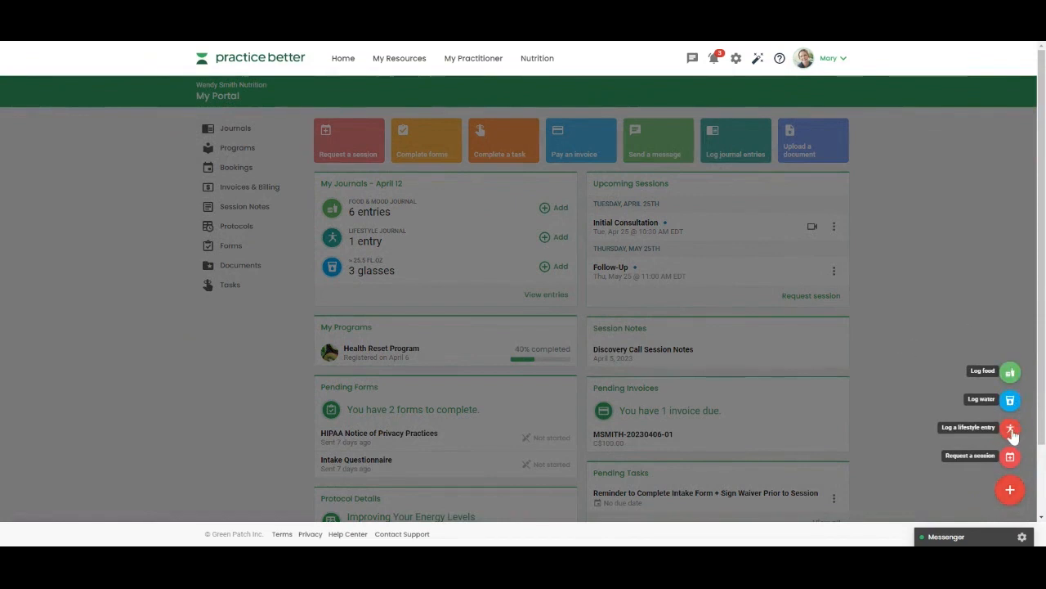
{"action": "mouse_move", "coordinate": [910, 395]}
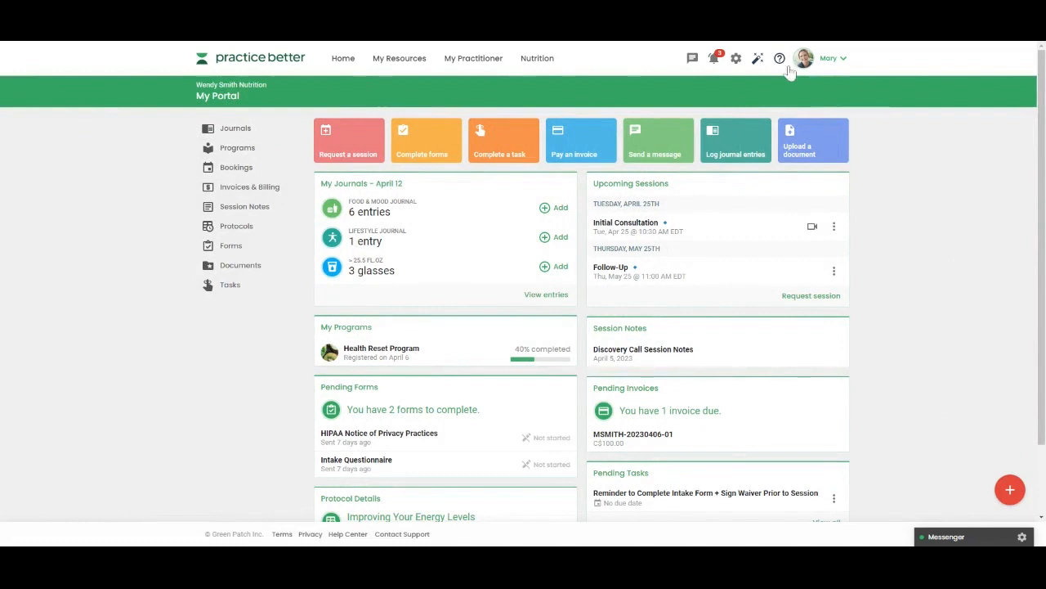
{"action": "left_click", "coordinate": [828, 58]}
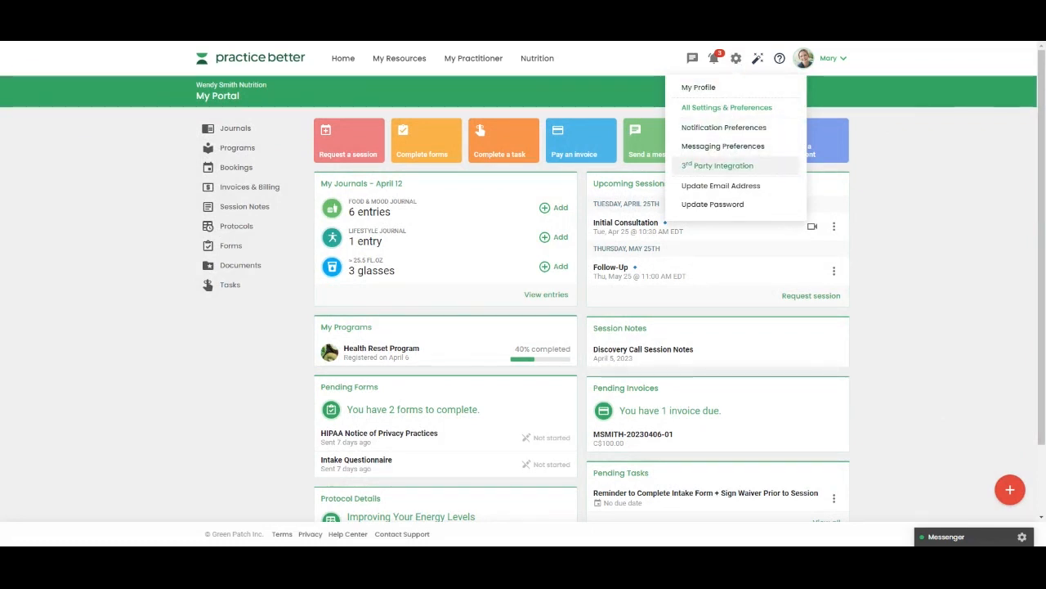
{"action": "mouse_move", "coordinate": [856, 211]}
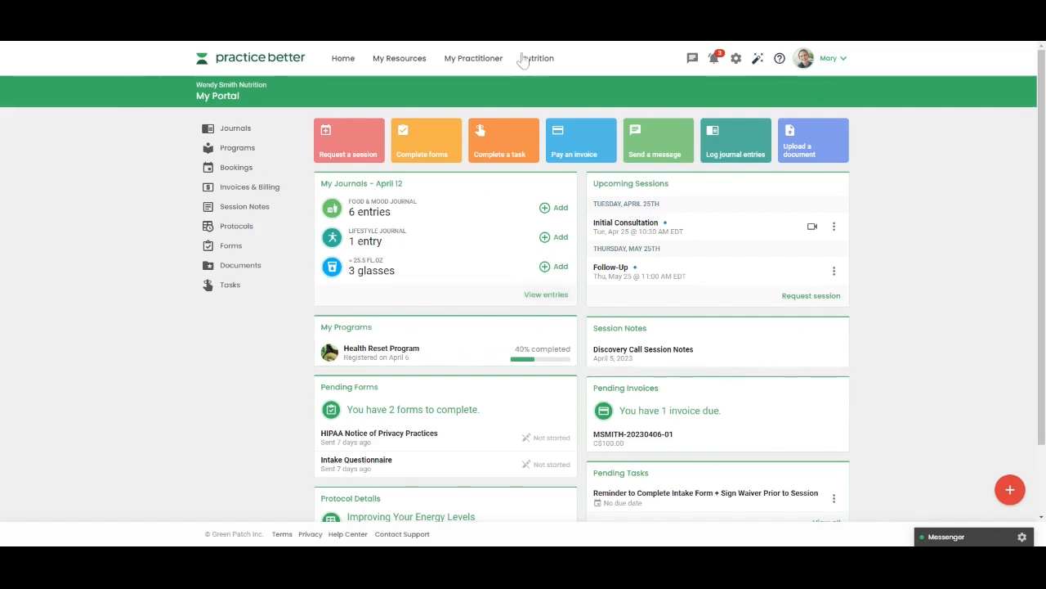
{"action": "left_click", "coordinate": [399, 58]}
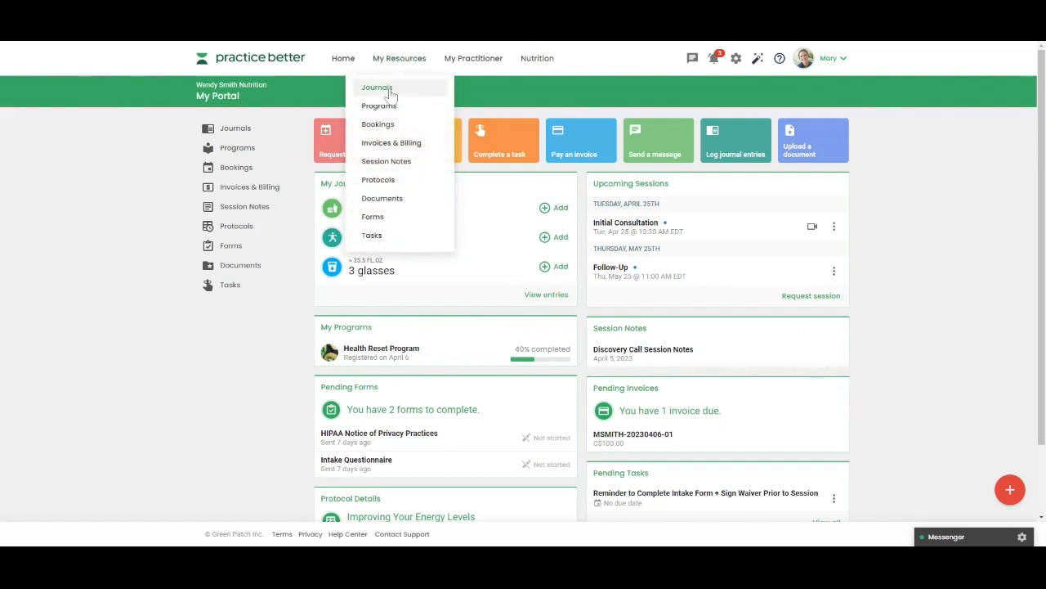
{"action": "left_click", "coordinate": [376, 87]}
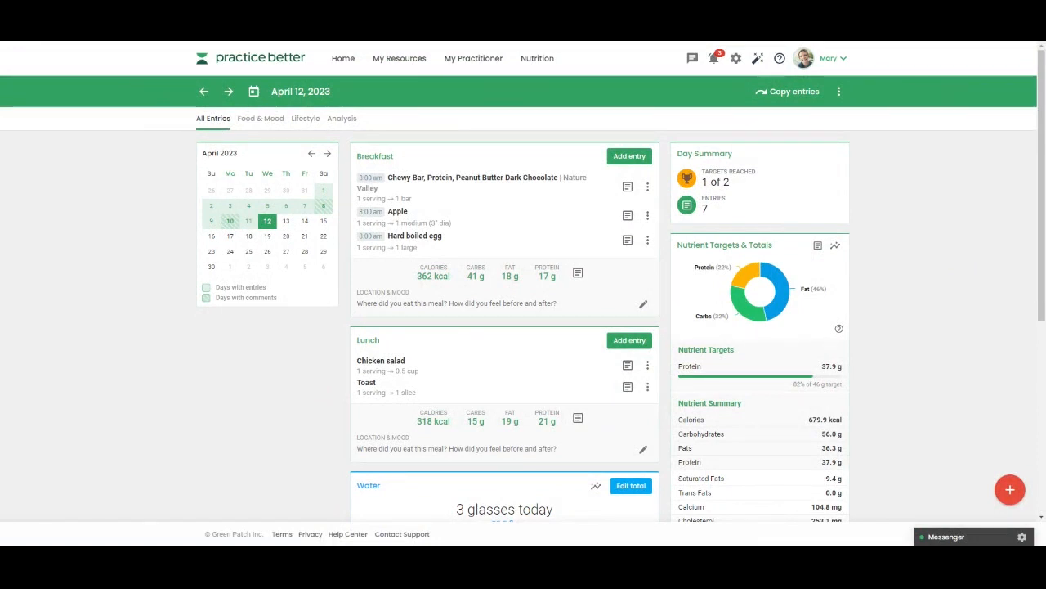
{"action": "scroll", "scroll_direction": "down", "scroll_amount": 3}
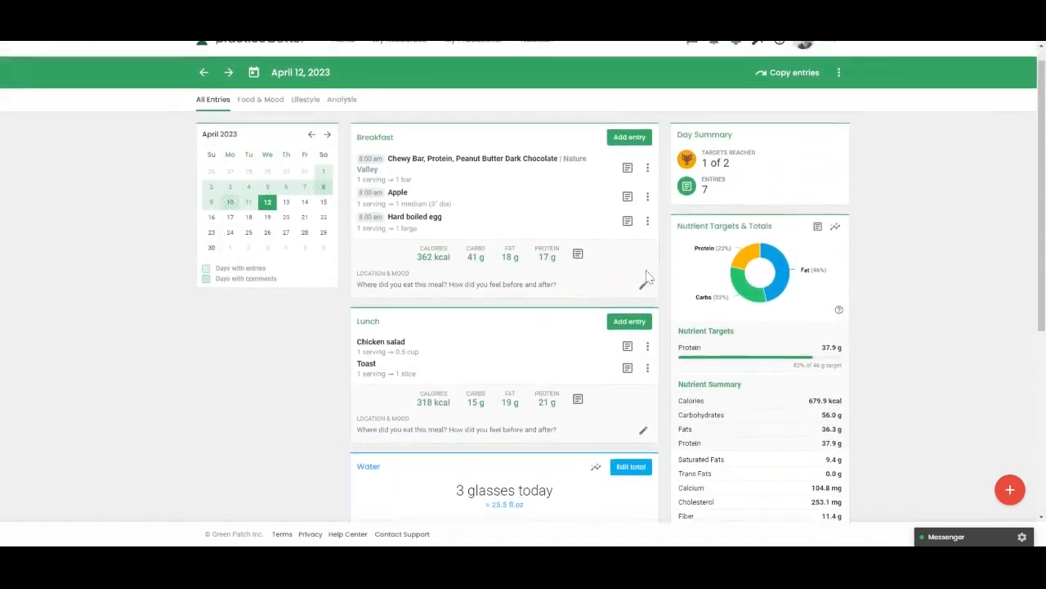
{"action": "scroll", "scroll_direction": "up", "scroll_amount": 3}
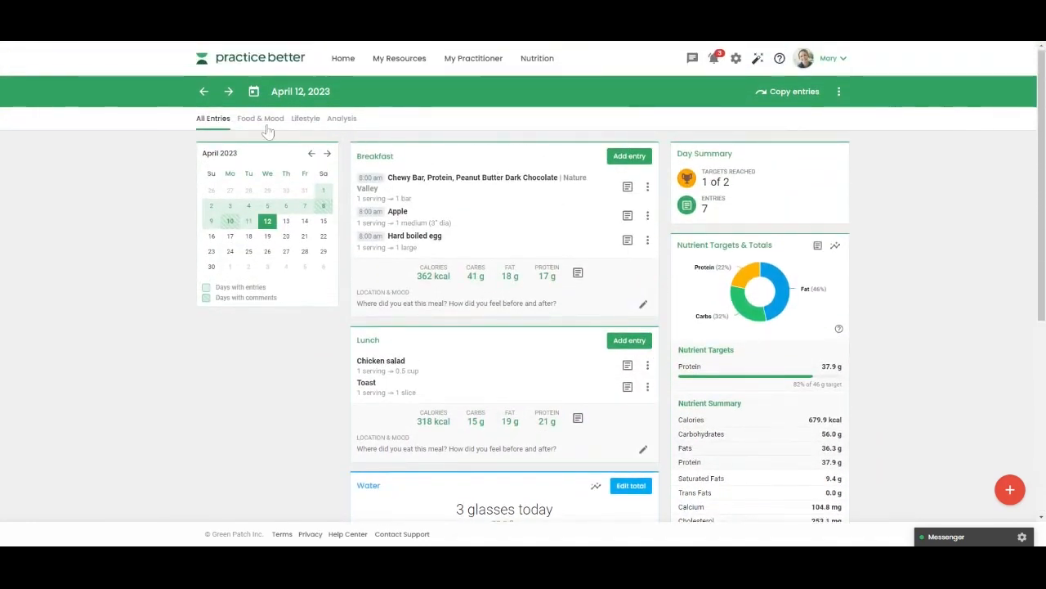
{"action": "mouse_move", "coordinate": [305, 134]}
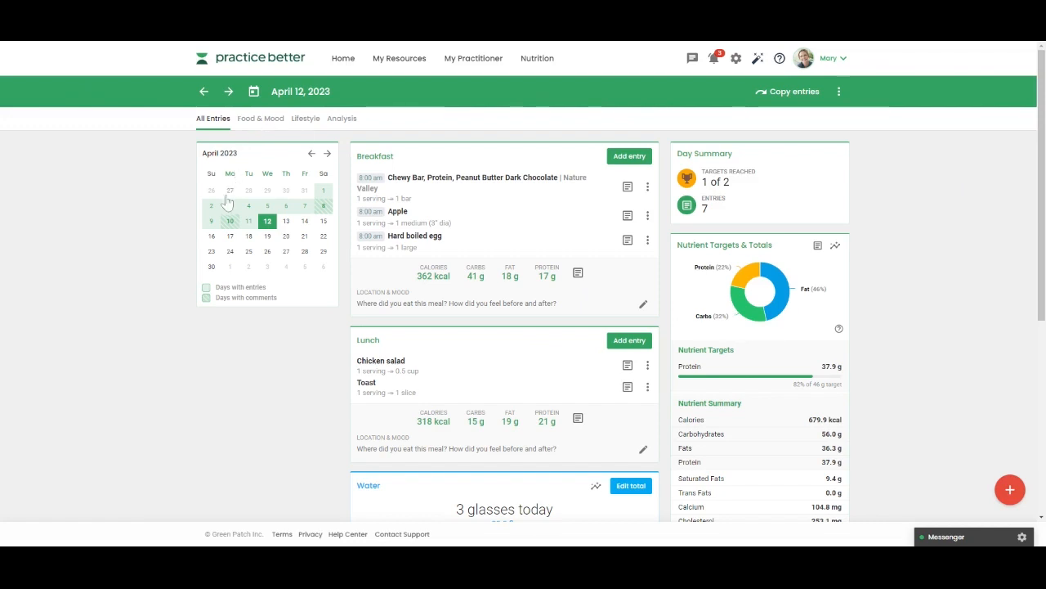
{"action": "mouse_move", "coordinate": [274, 234]}
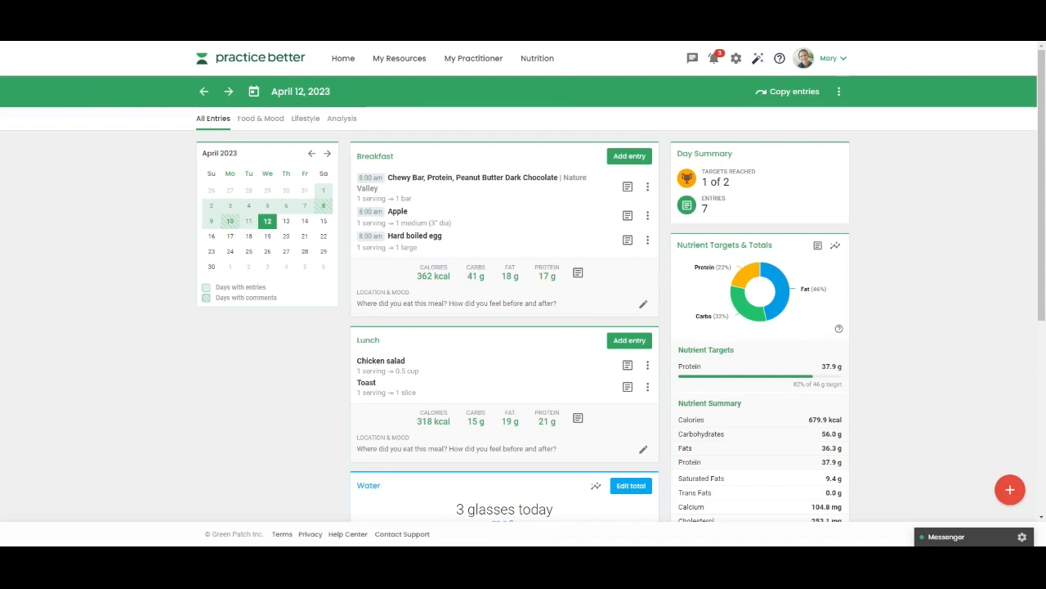
{"action": "mouse_move", "coordinate": [268, 235]}
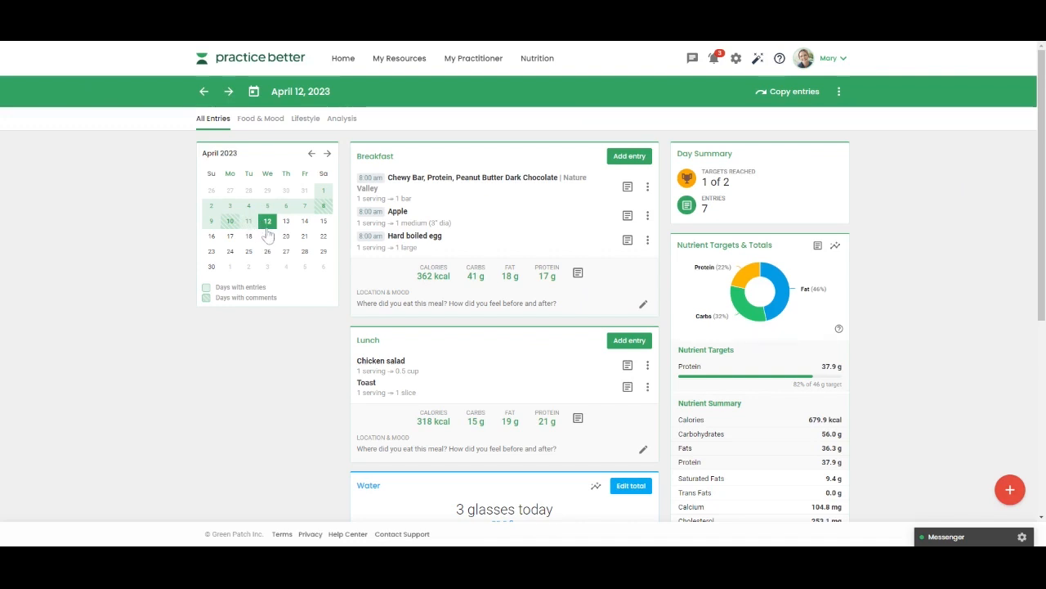
{"action": "mouse_move", "coordinate": [731, 218]}
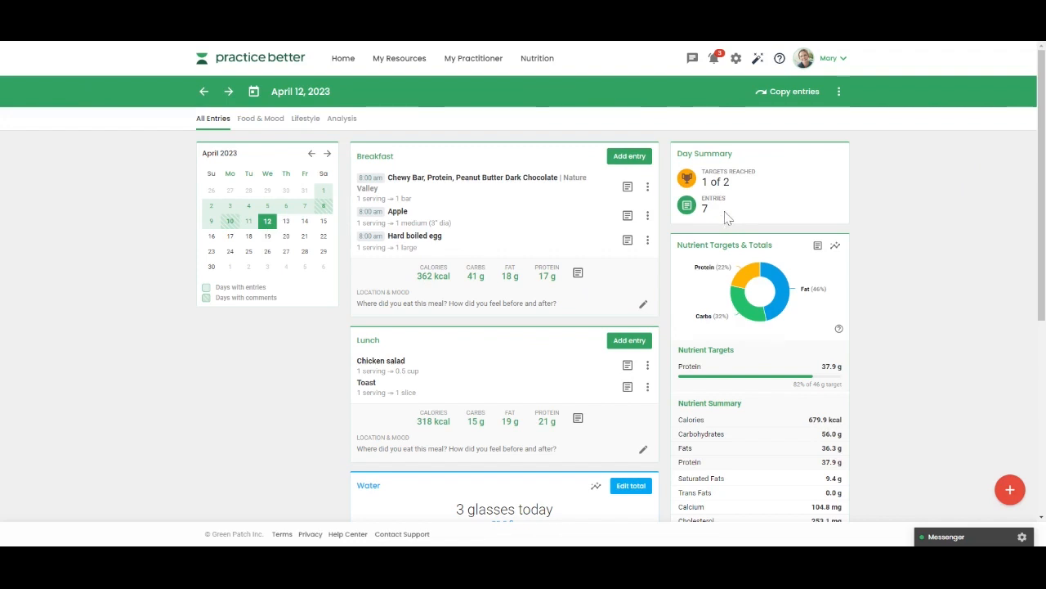
{"action": "mouse_move", "coordinate": [753, 222]}
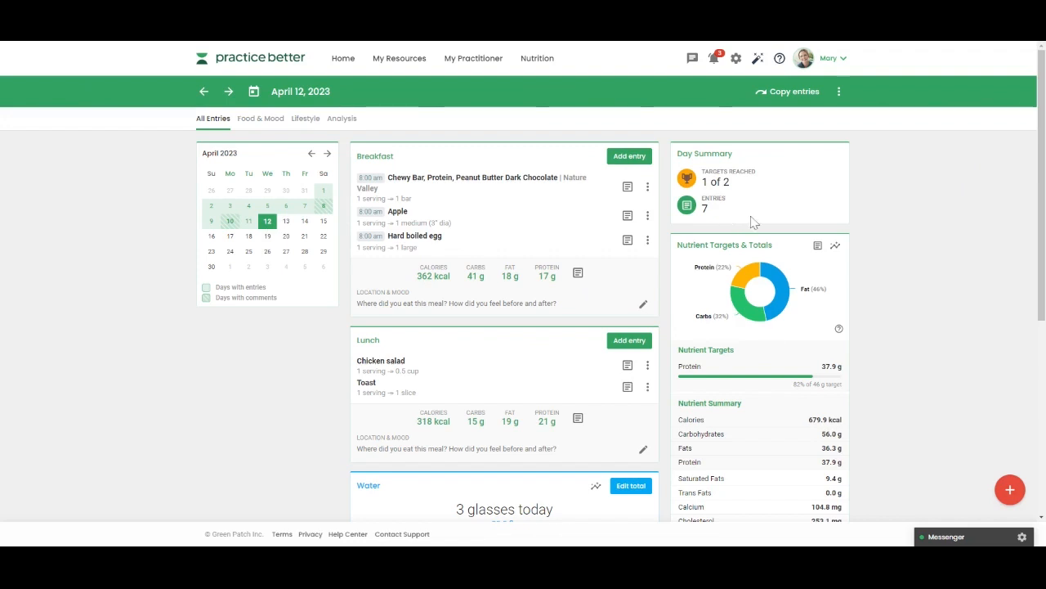
{"action": "mouse_move", "coordinate": [740, 189]}
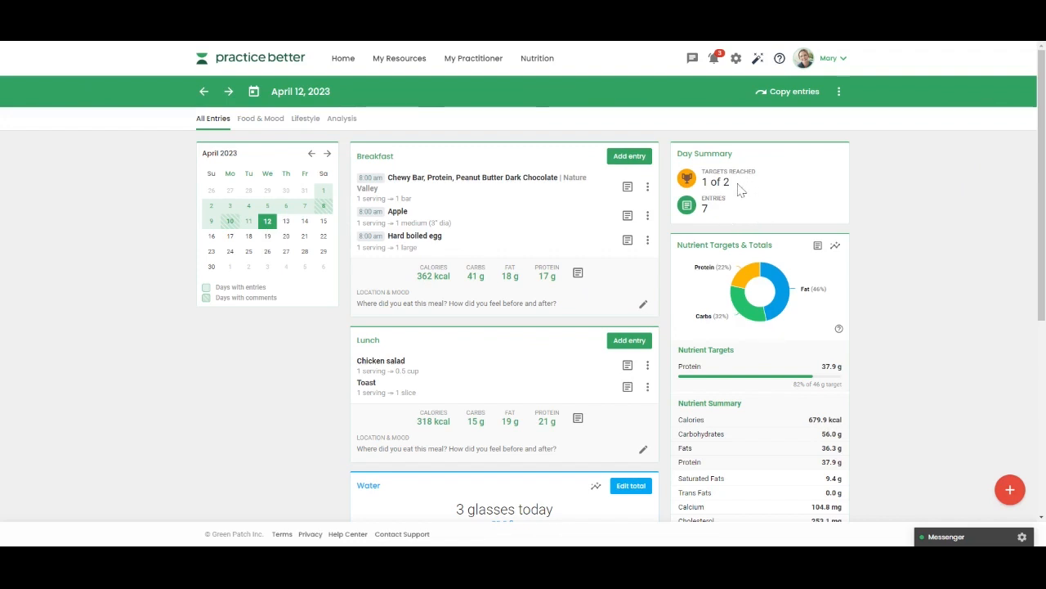
{"action": "mouse_move", "coordinate": [883, 276]}
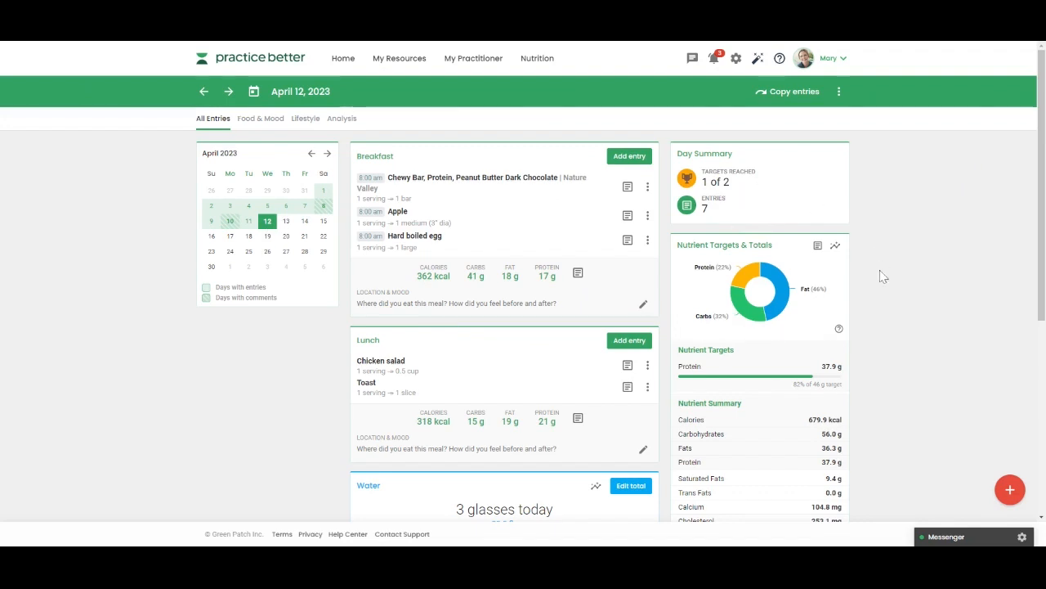
{"action": "mouse_move", "coordinate": [789, 374]}
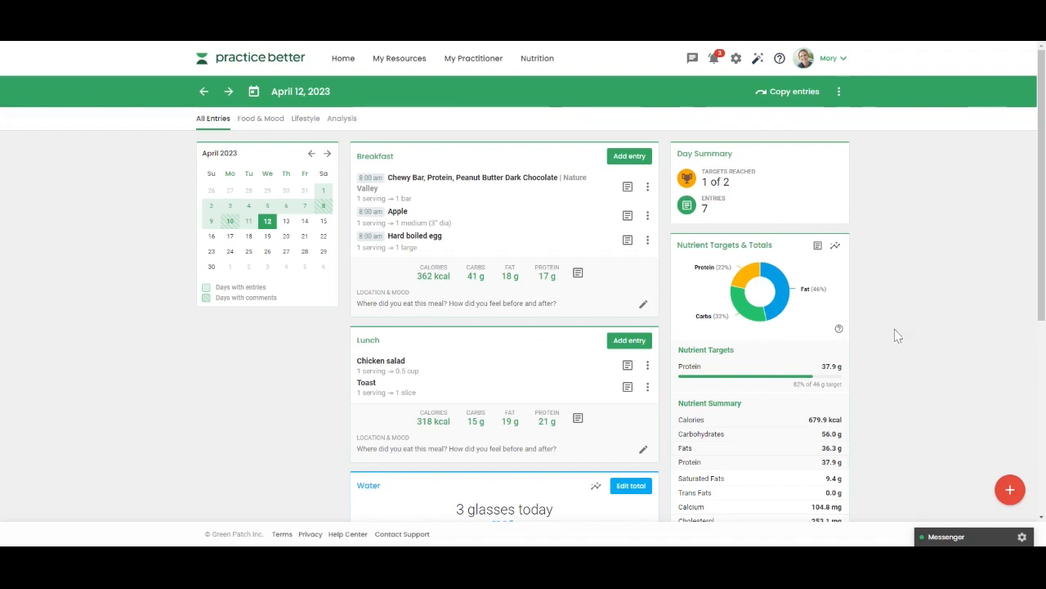
{"action": "scroll", "scroll_direction": "down", "scroll_amount": 3}
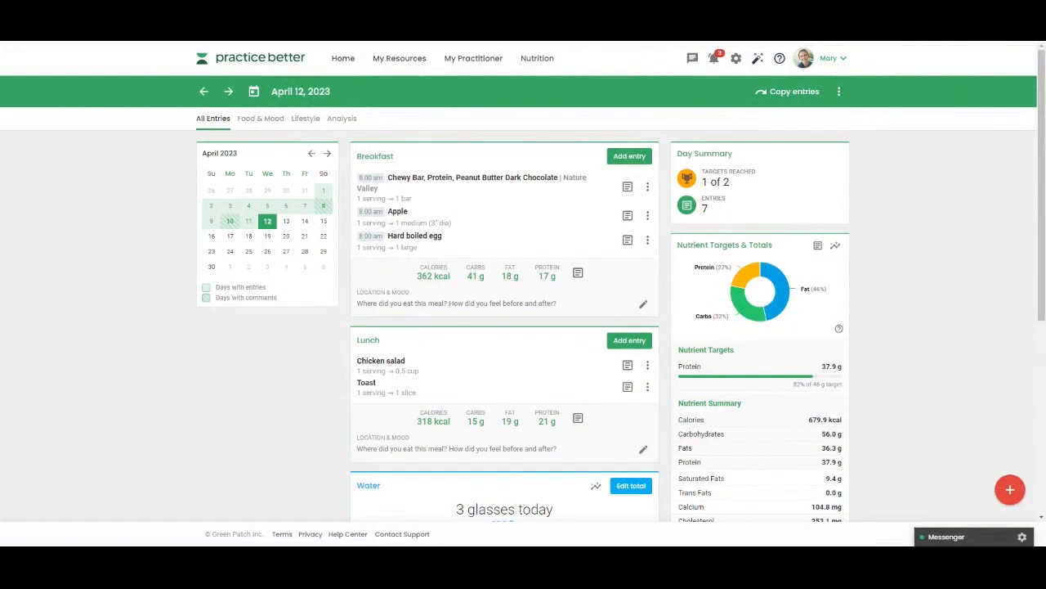
{"action": "mouse_move", "coordinate": [713, 339]}
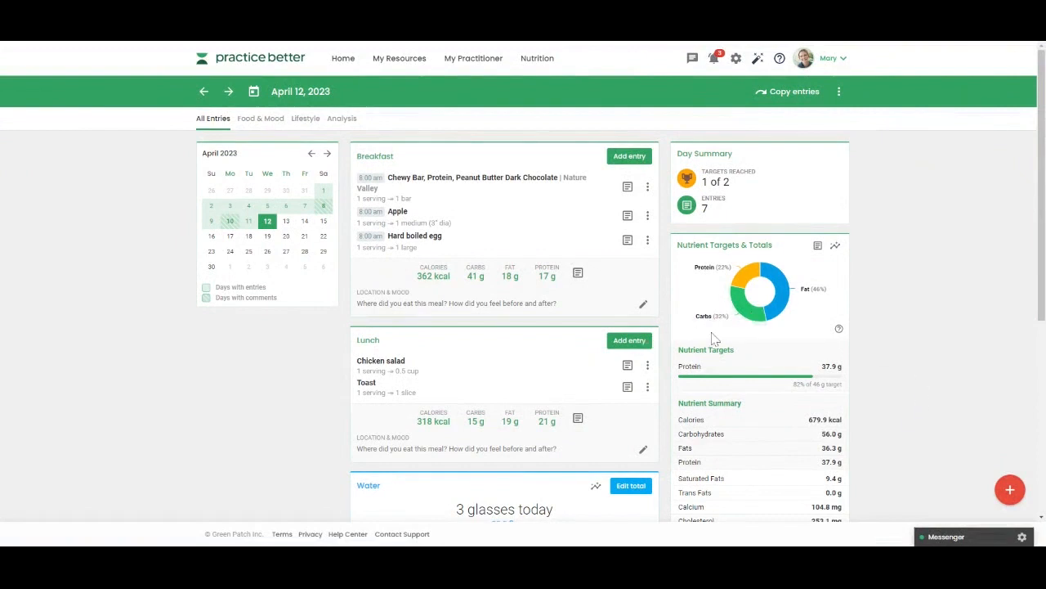
Search for yogurt and select it as a 6-oz container mid-afternoon snack for April 12
{"action": "left_click", "coordinate": [1009, 489]}
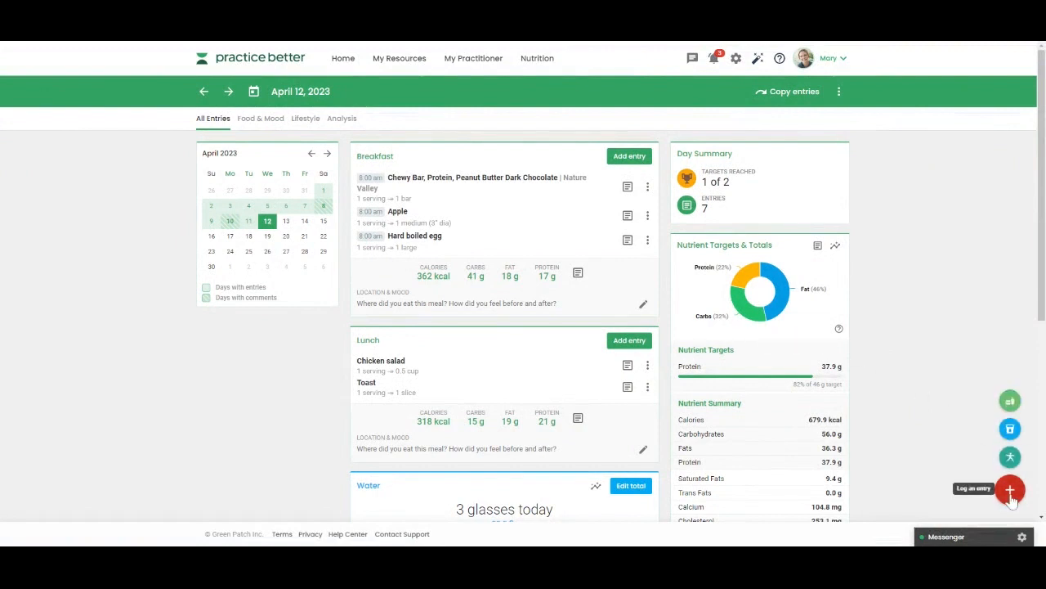
{"action": "left_click", "coordinate": [1010, 489]}
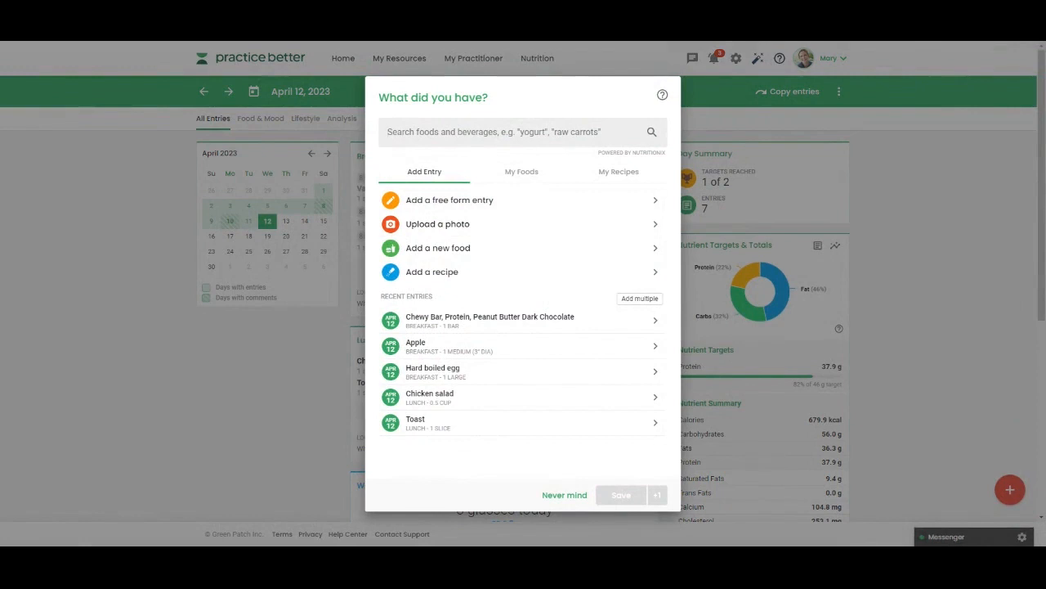
{"action": "type", "text": "yogurt"}
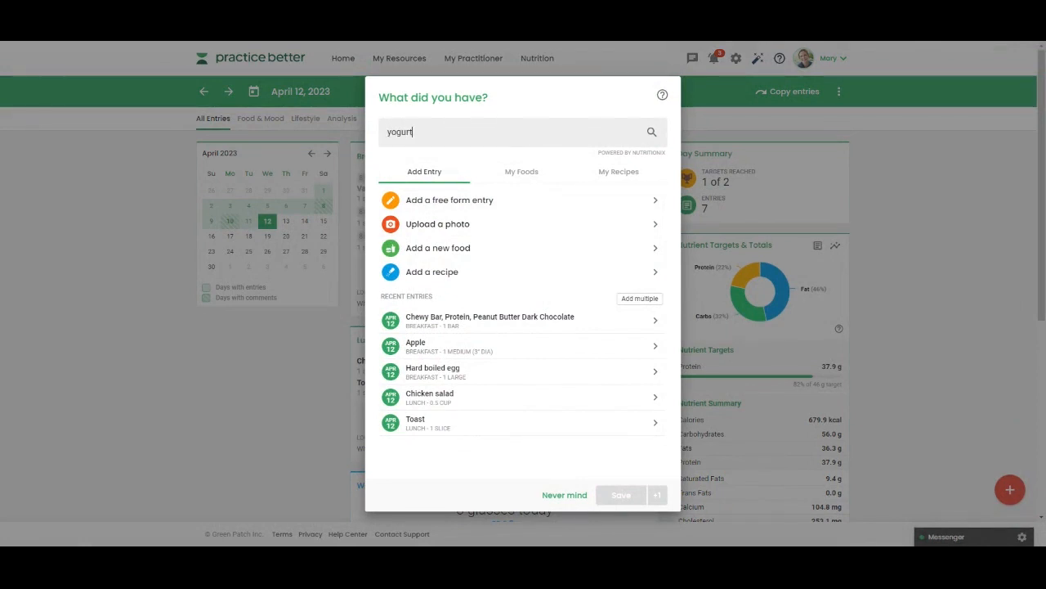
{"action": "type", "text": "yogurt"}
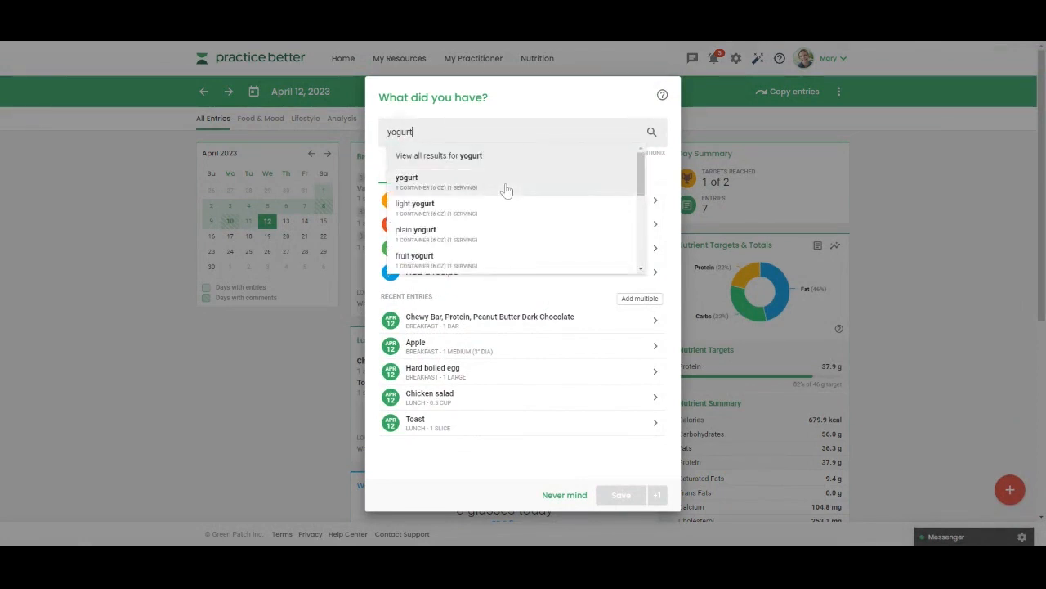
{"action": "left_click", "coordinate": [406, 181]}
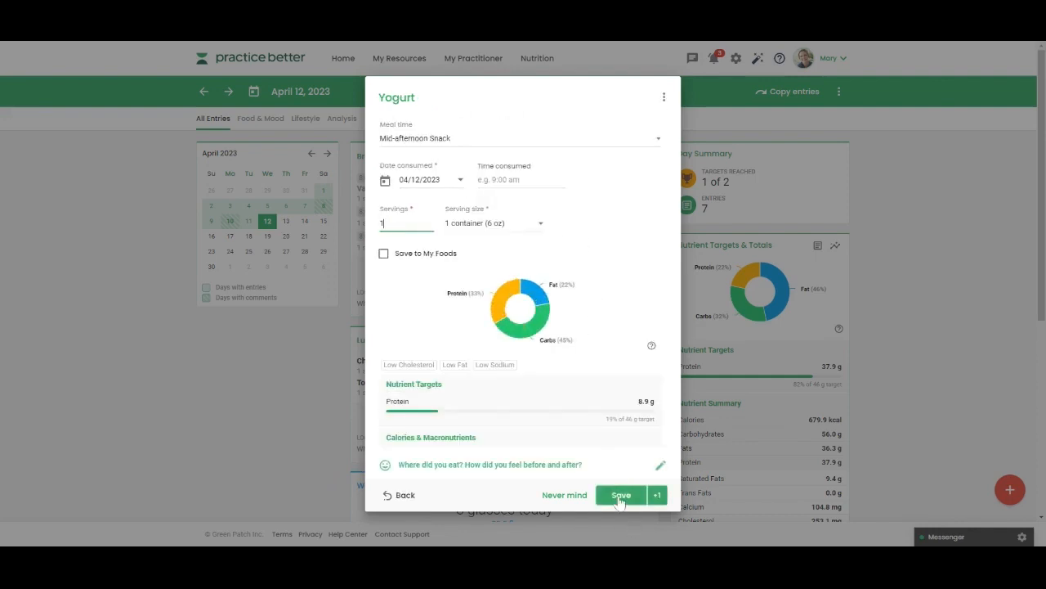
{"action": "mouse_move", "coordinate": [657, 495]}
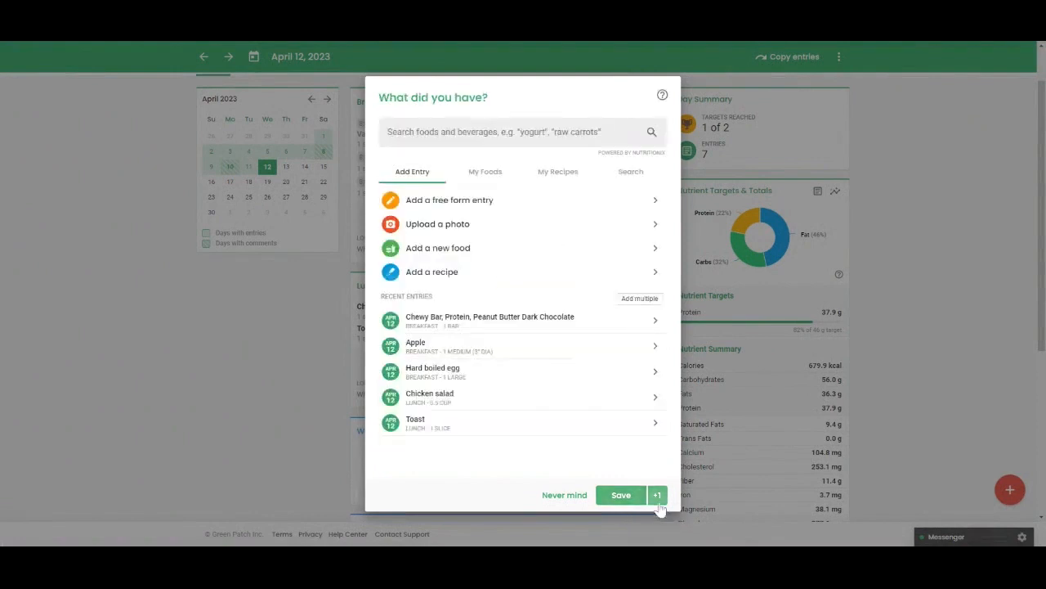
Save the yogurt snack, try a free-form 'yogurt' entry, then go back unsaved
{"action": "left_click", "coordinate": [621, 495]}
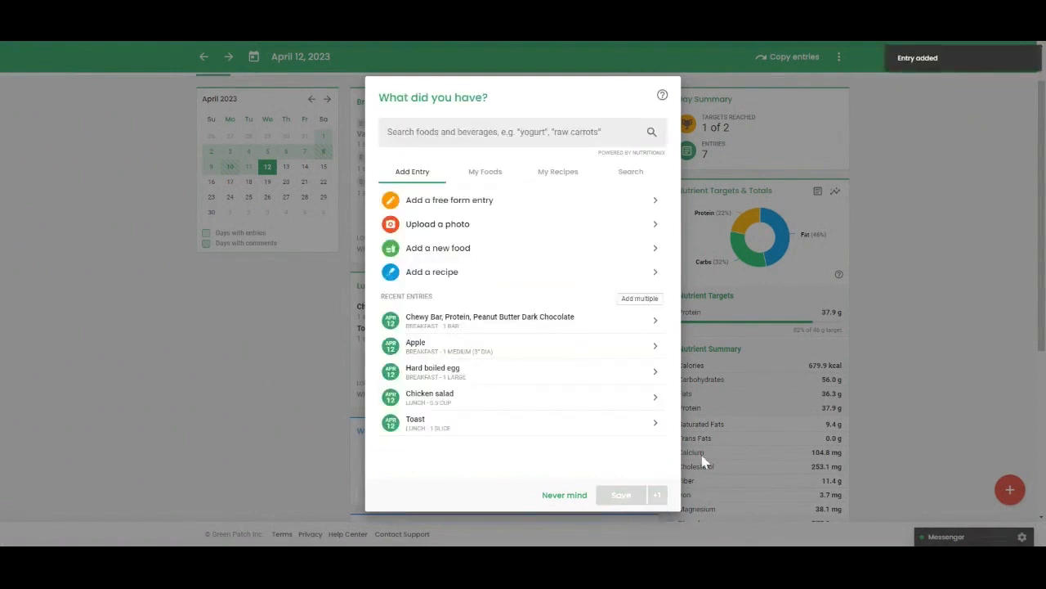
{"action": "left_click", "coordinate": [449, 200]}
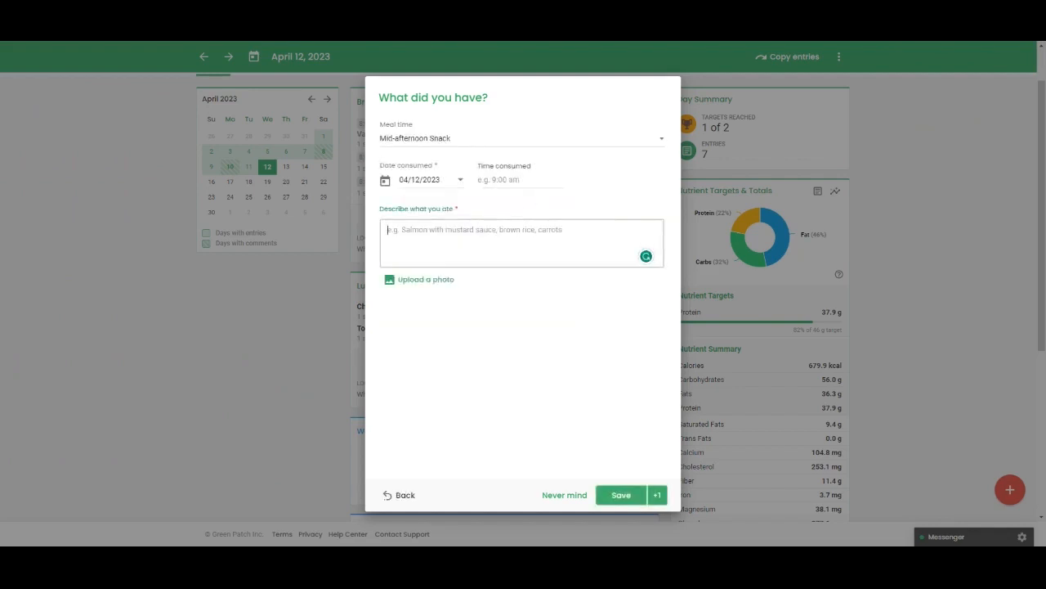
{"action": "type", "text": "yogurt"}
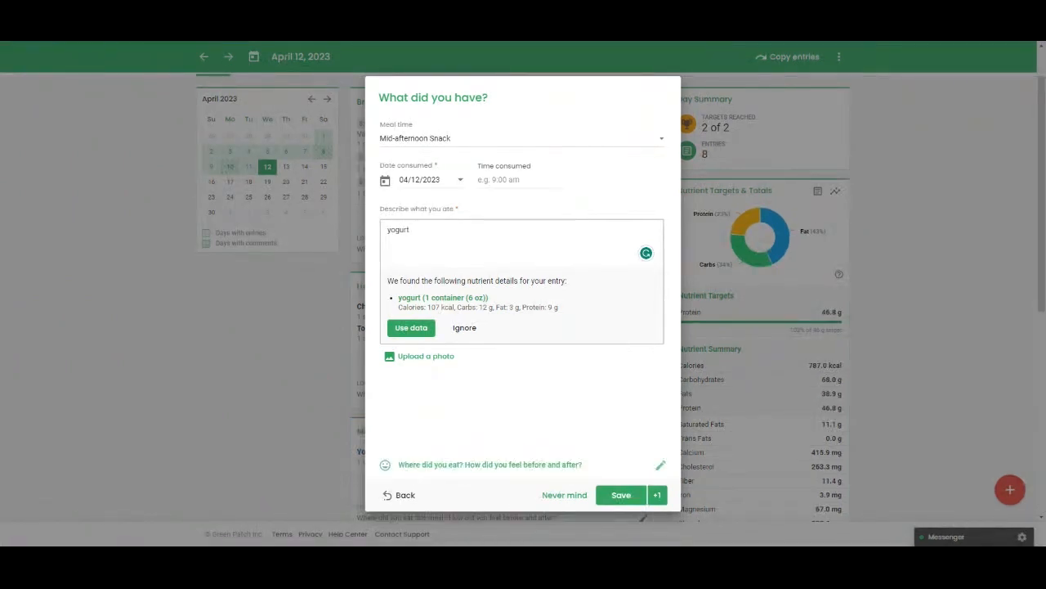
{"action": "left_click", "coordinate": [400, 494]}
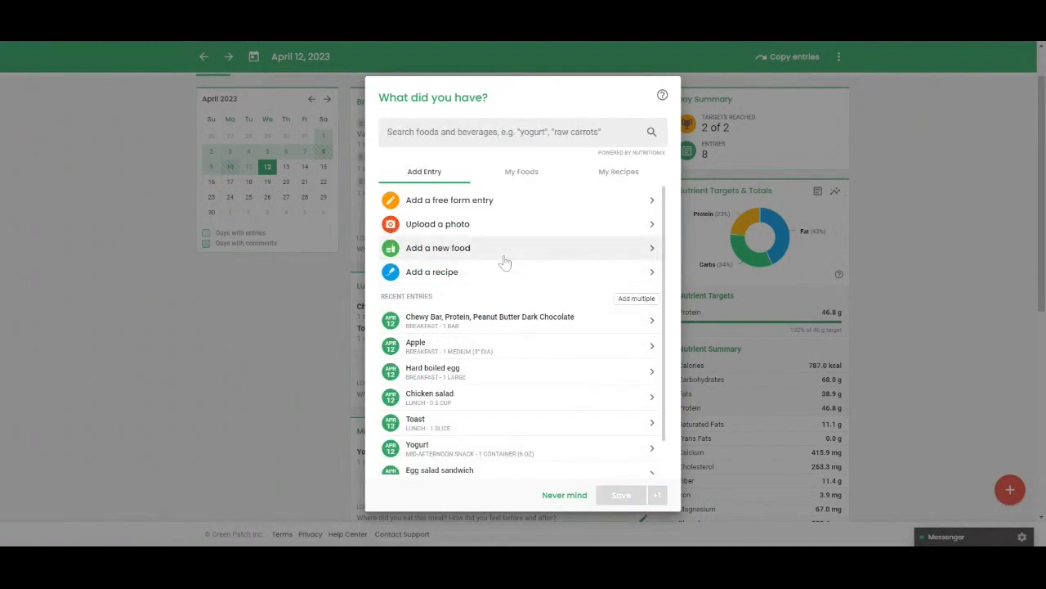
Browse the Add Entry tabs and recent entries, then dismiss with Never mind
{"action": "left_click", "coordinate": [437, 248]}
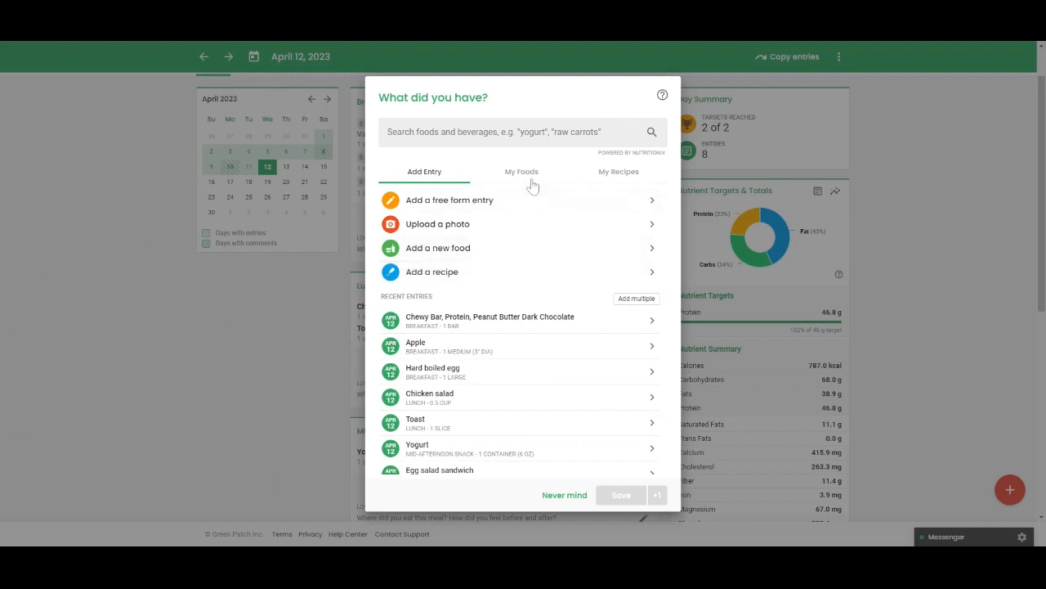
{"action": "mouse_move", "coordinate": [622, 181]}
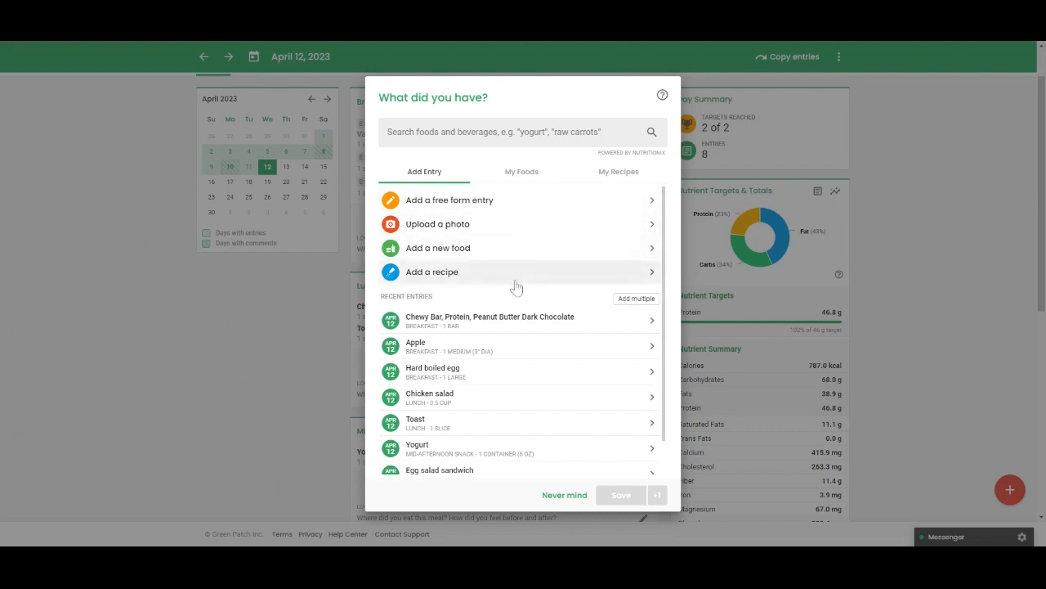
{"action": "mouse_move", "coordinate": [538, 234]}
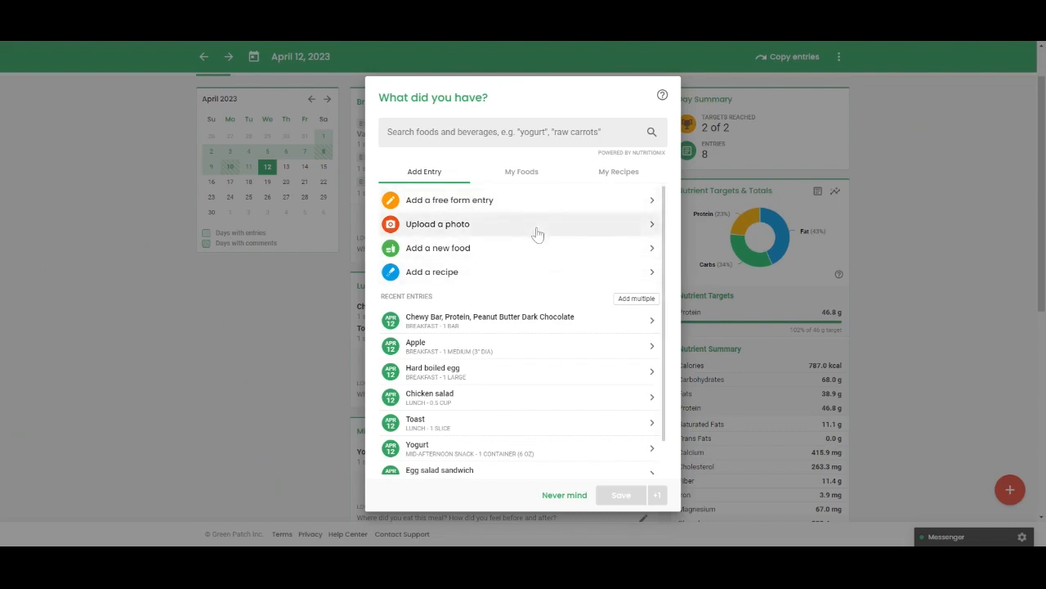
{"action": "mouse_move", "coordinate": [531, 248]}
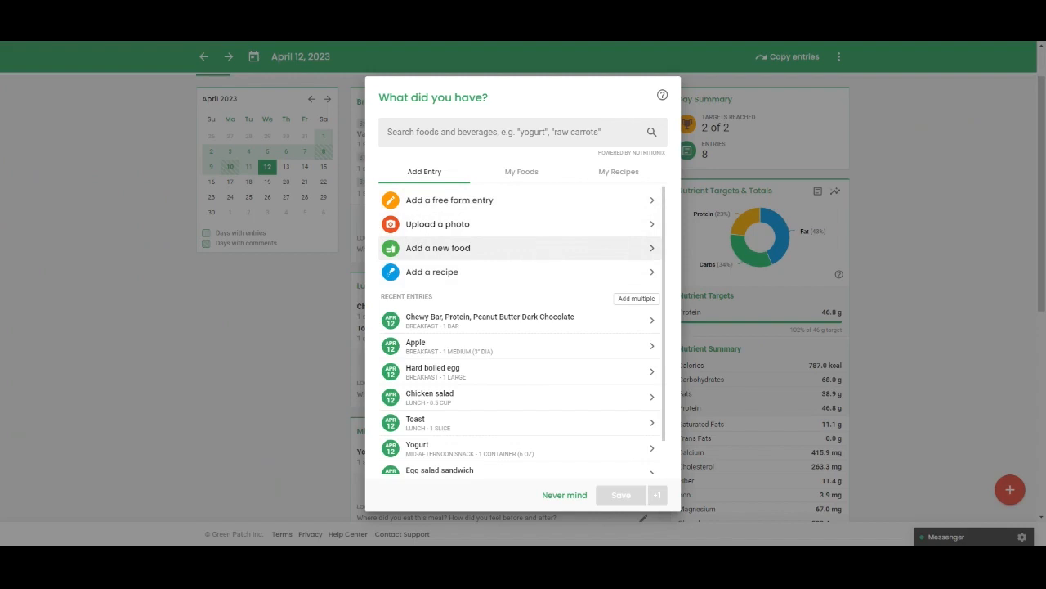
{"action": "scroll", "scroll_direction": "down", "scroll_amount": 3}
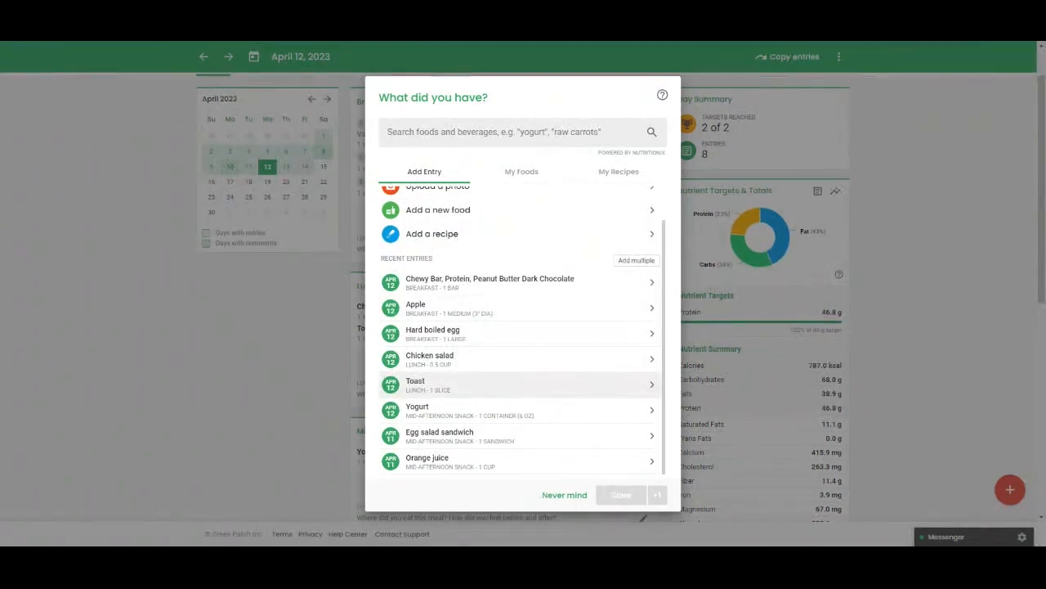
{"action": "mouse_move", "coordinate": [545, 404]}
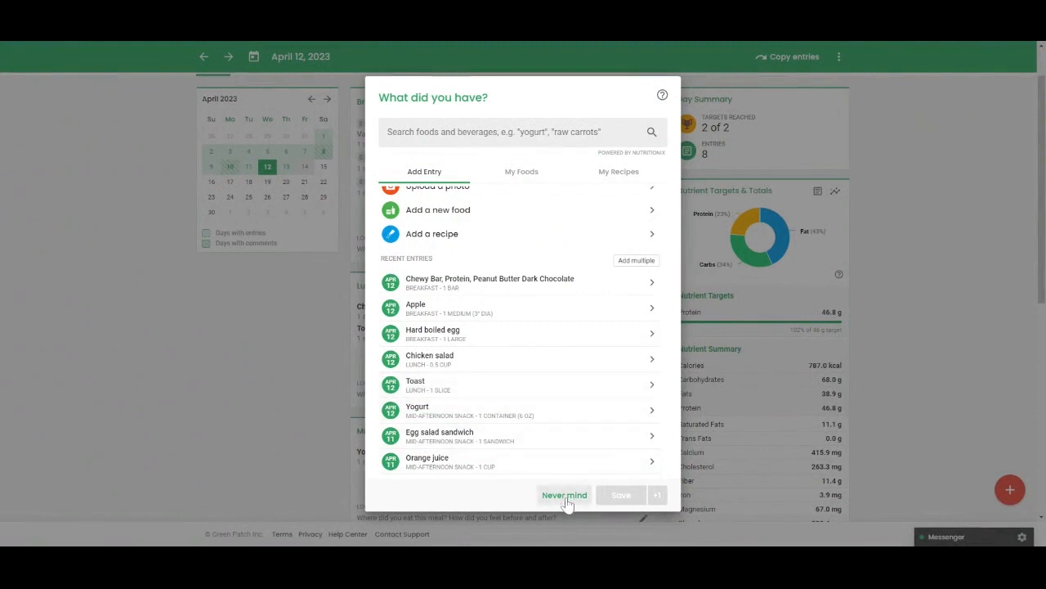
{"action": "left_click", "coordinate": [564, 494]}
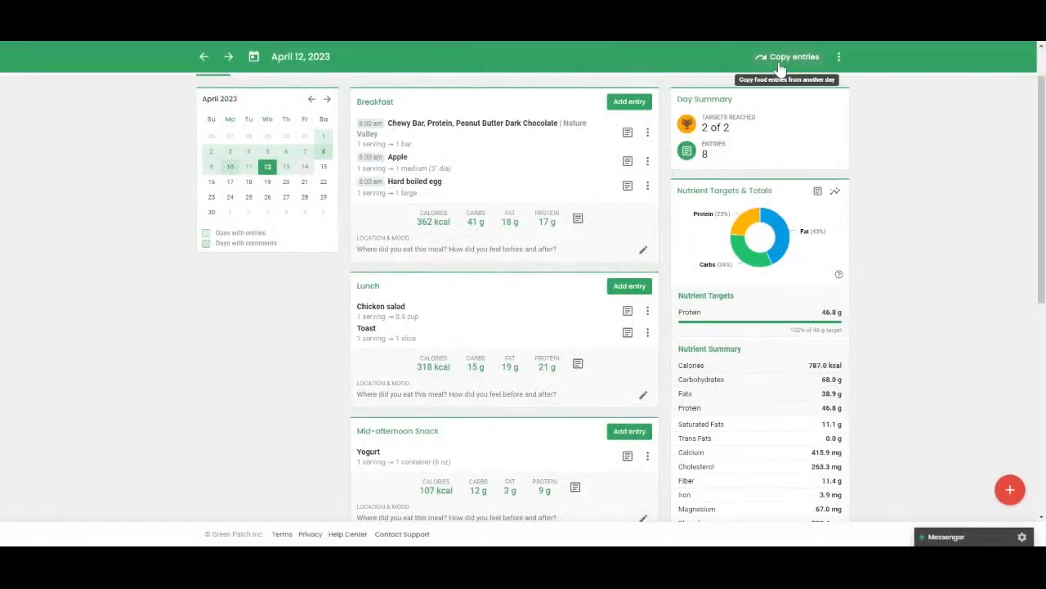
View the Copy Food Entries dialog, then open the Breakfast Location & Mood form
{"action": "left_click", "coordinate": [787, 56]}
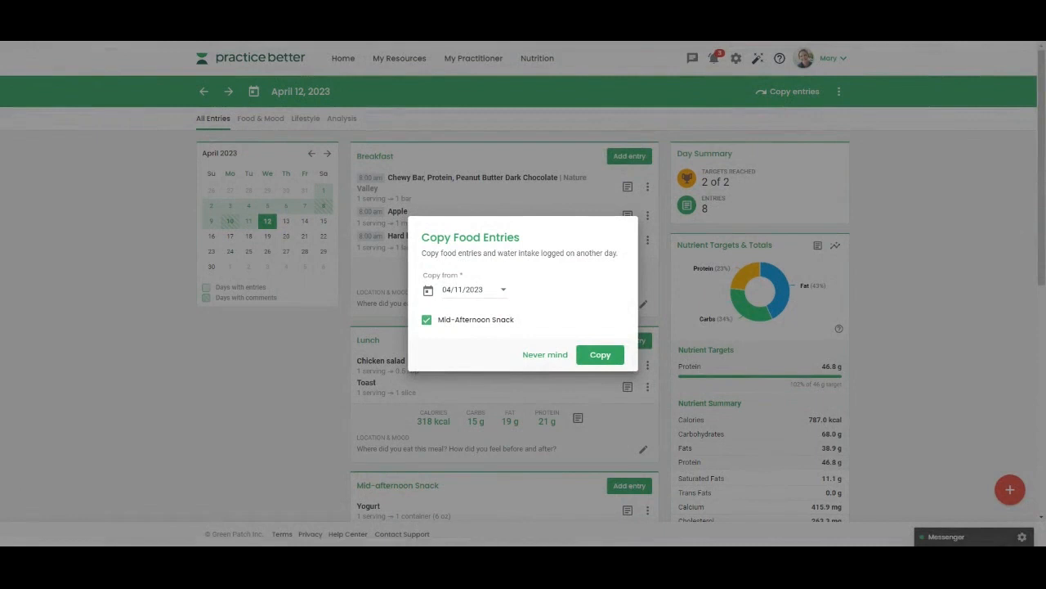
{"action": "mouse_move", "coordinate": [495, 330]}
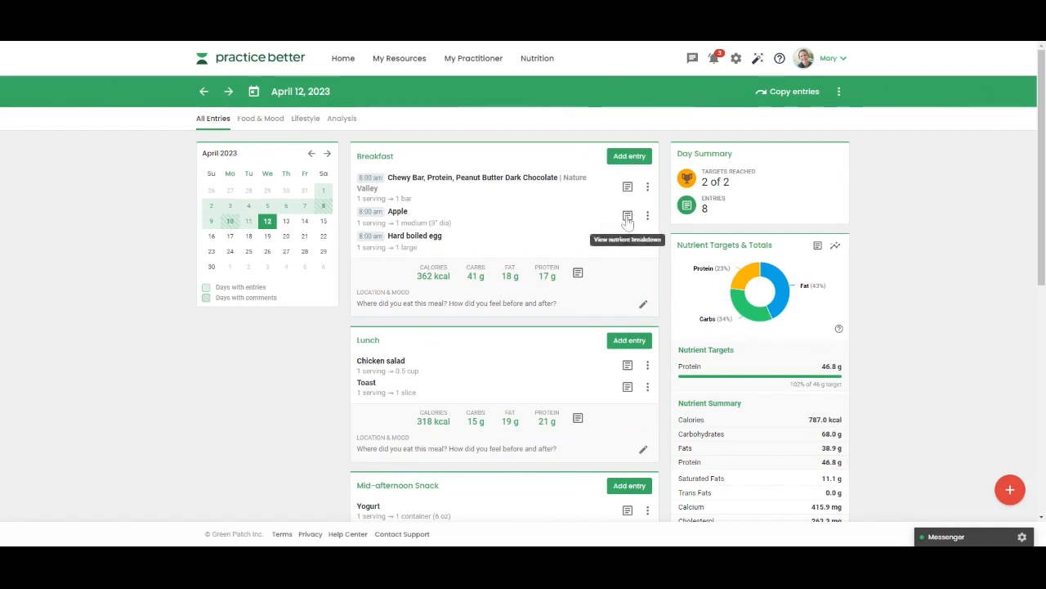
{"action": "mouse_move", "coordinate": [577, 277]}
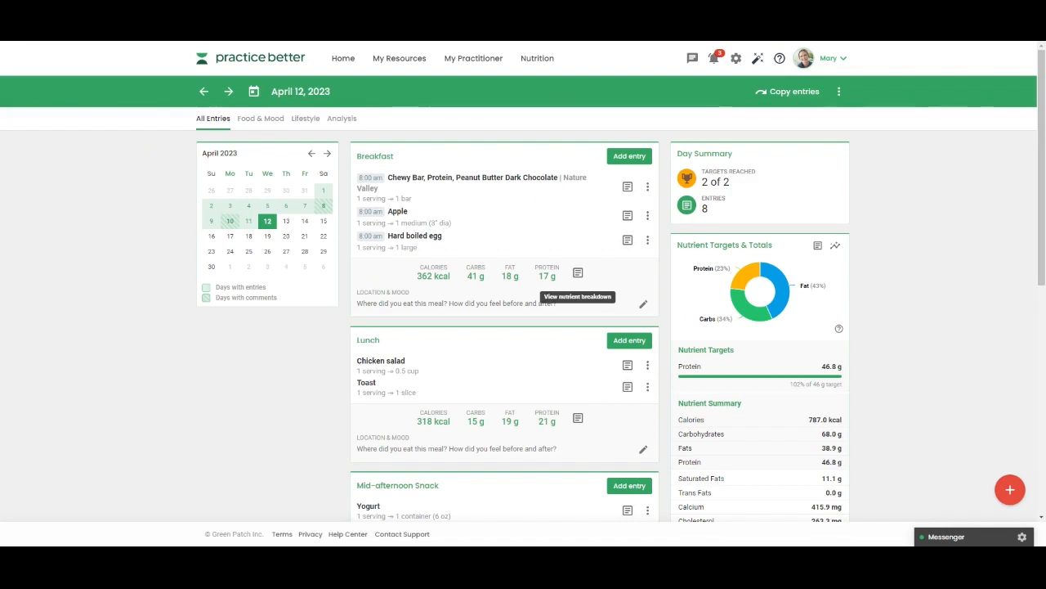
{"action": "left_click", "coordinate": [643, 305]}
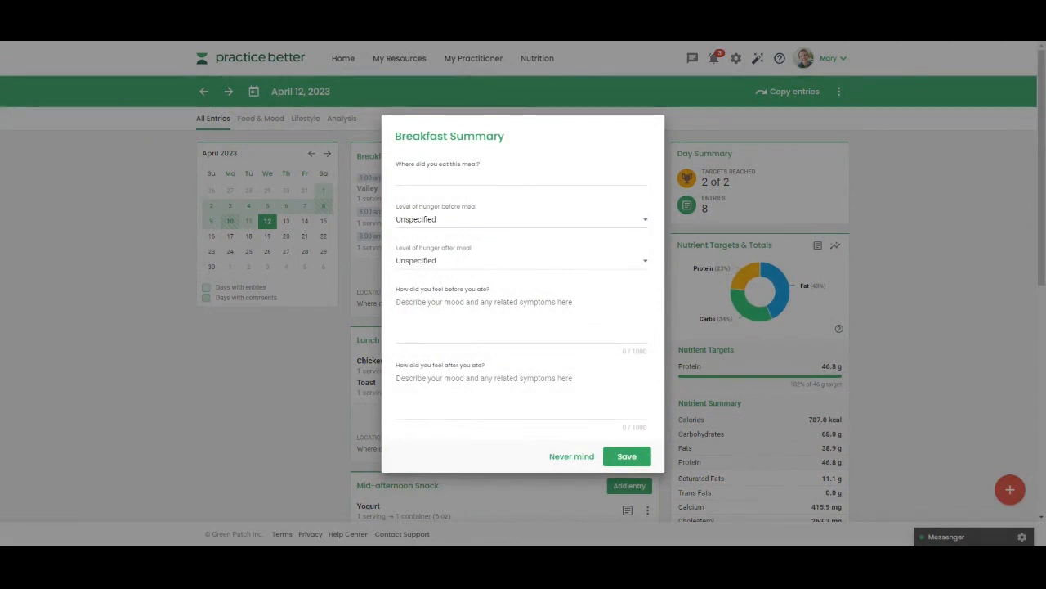
Dismiss the Breakfast Summary unsaved and scroll to the Water card showing 3 glasses
{"action": "left_click", "coordinate": [571, 456]}
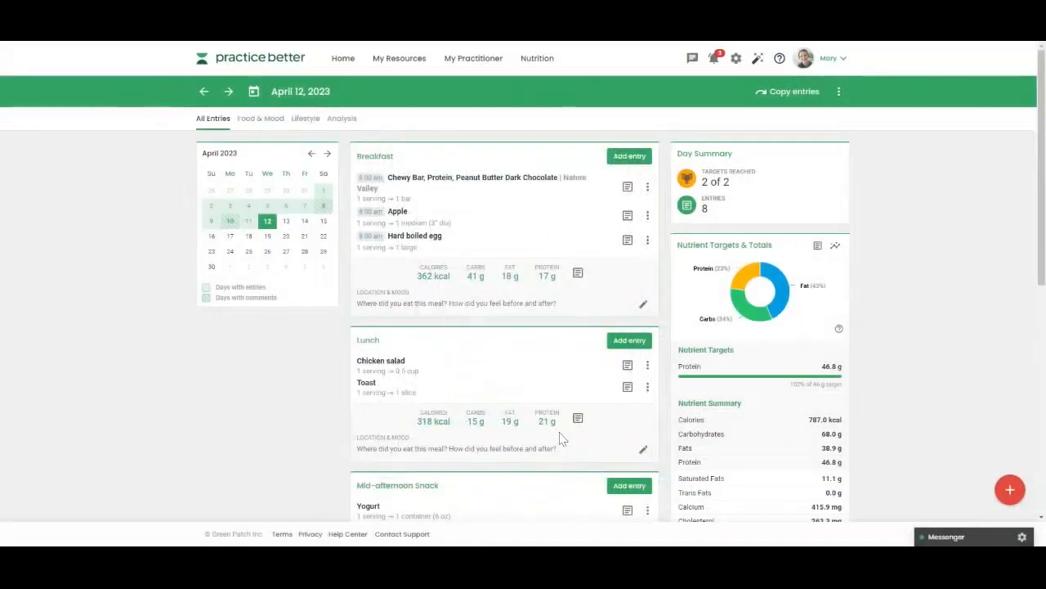
{"action": "scroll", "scroll_direction": "down", "scroll_amount": 3}
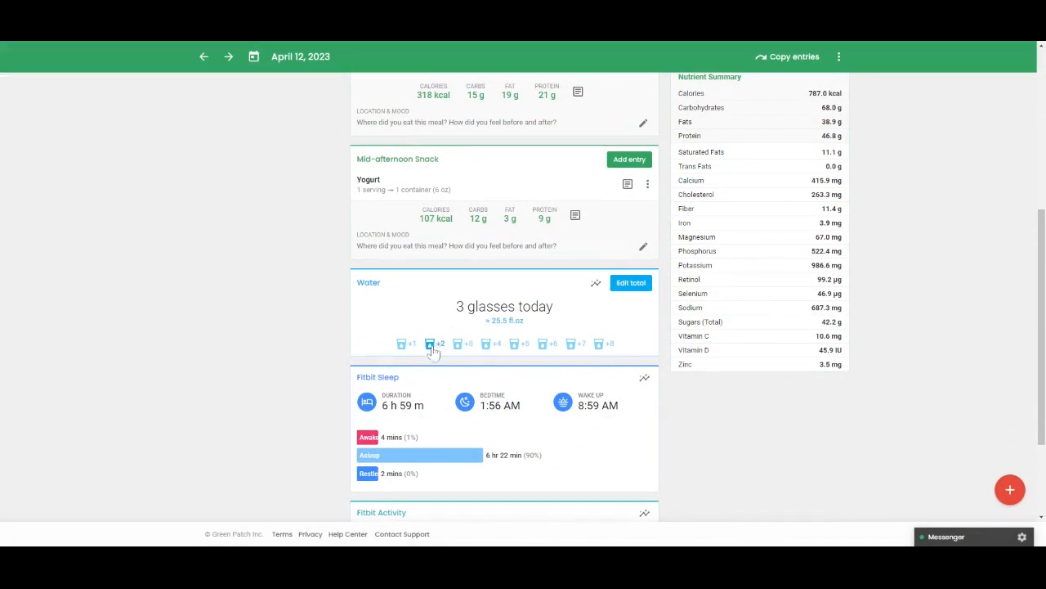
Add two glasses and save the April 12 water total as 5 glasses
{"action": "left_click", "coordinate": [434, 343]}
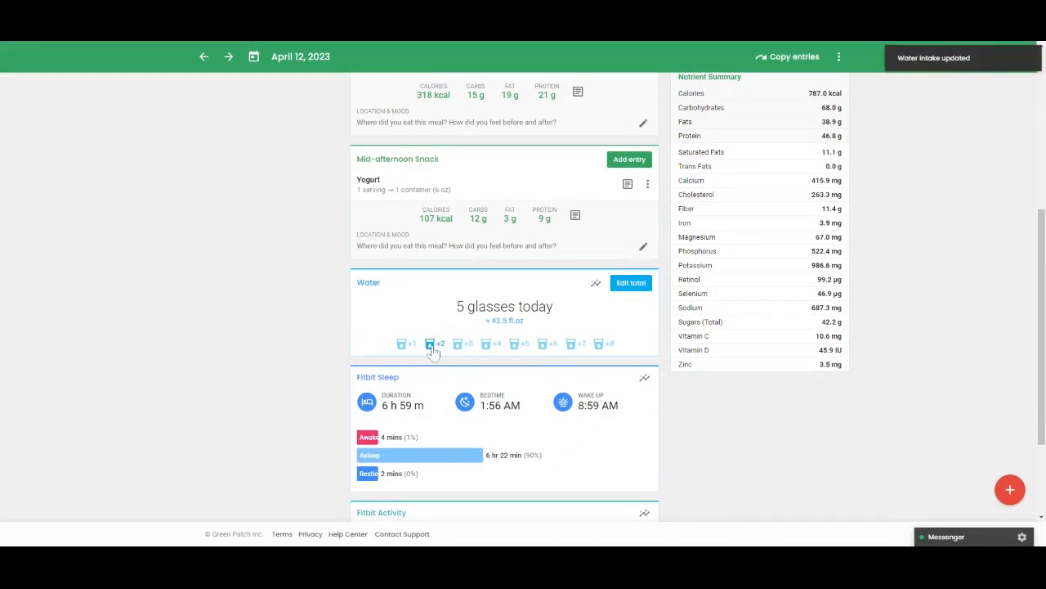
{"action": "left_click", "coordinate": [432, 344]}
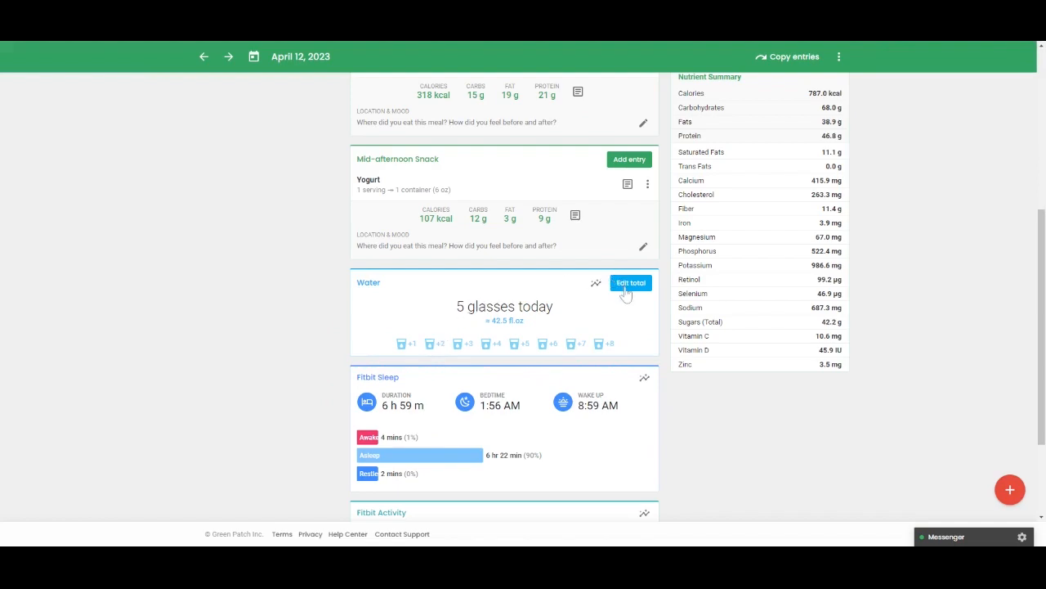
{"action": "left_click", "coordinate": [630, 282]}
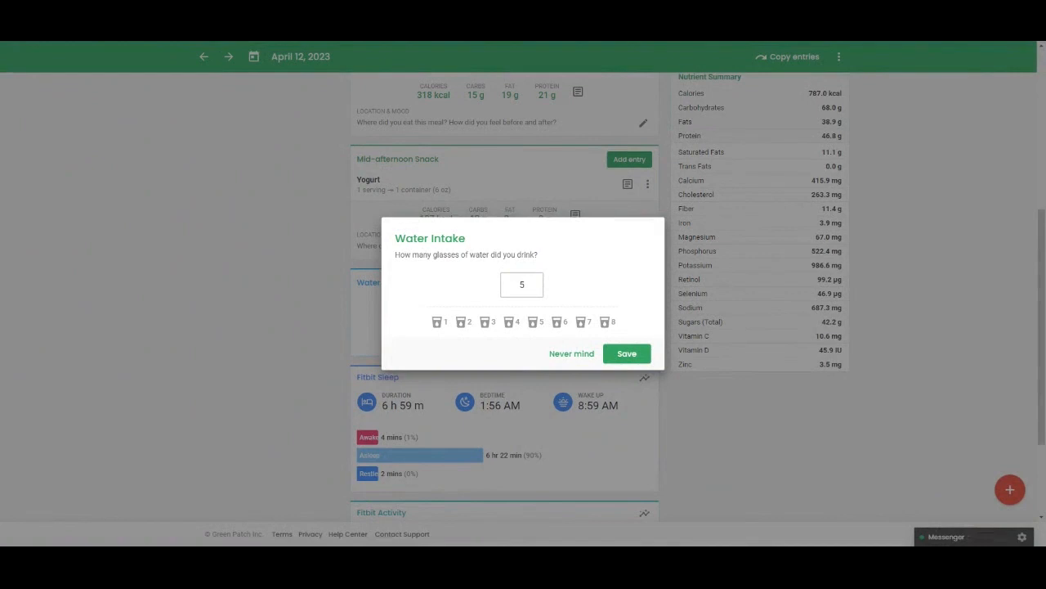
{"action": "left_click", "coordinate": [626, 353]}
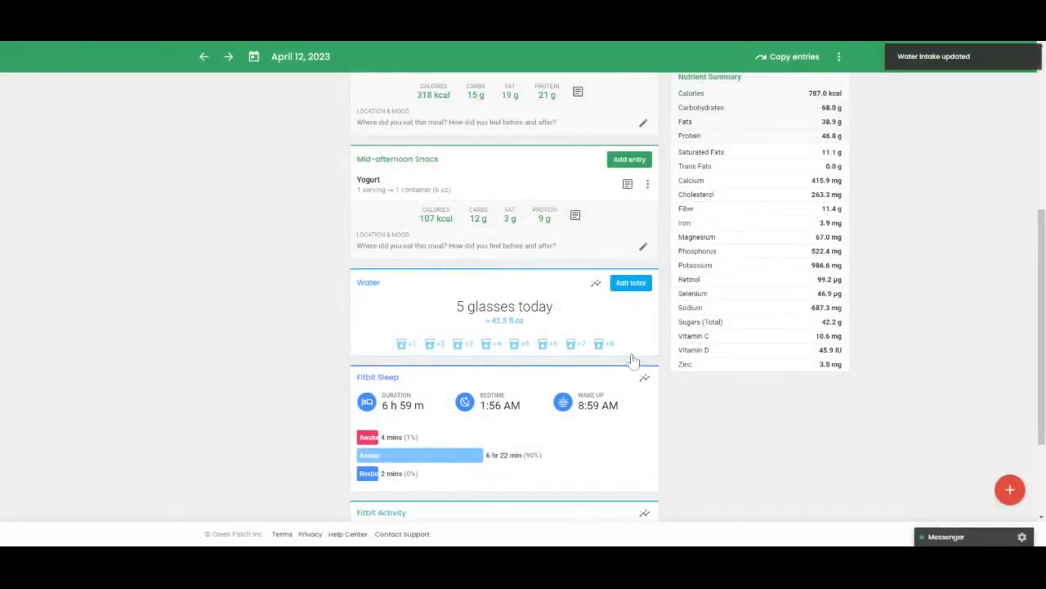
{"action": "mouse_move", "coordinate": [1009, 489]}
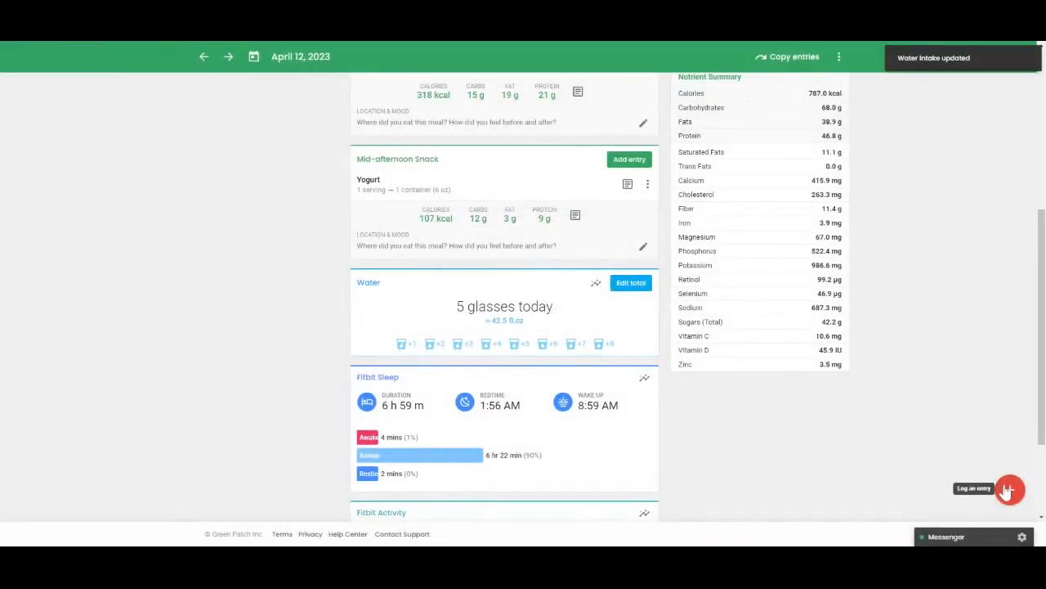
Start a new lifestyle entry, view the Activity tab, then switch to Measurement
{"action": "left_click", "coordinate": [1010, 489]}
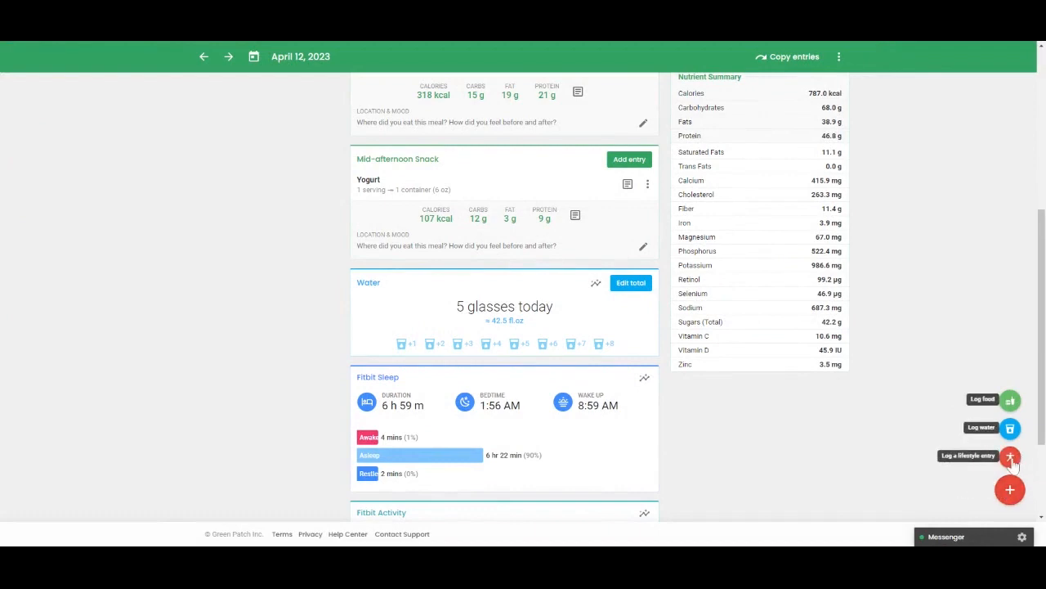
{"action": "left_click", "coordinate": [1010, 456]}
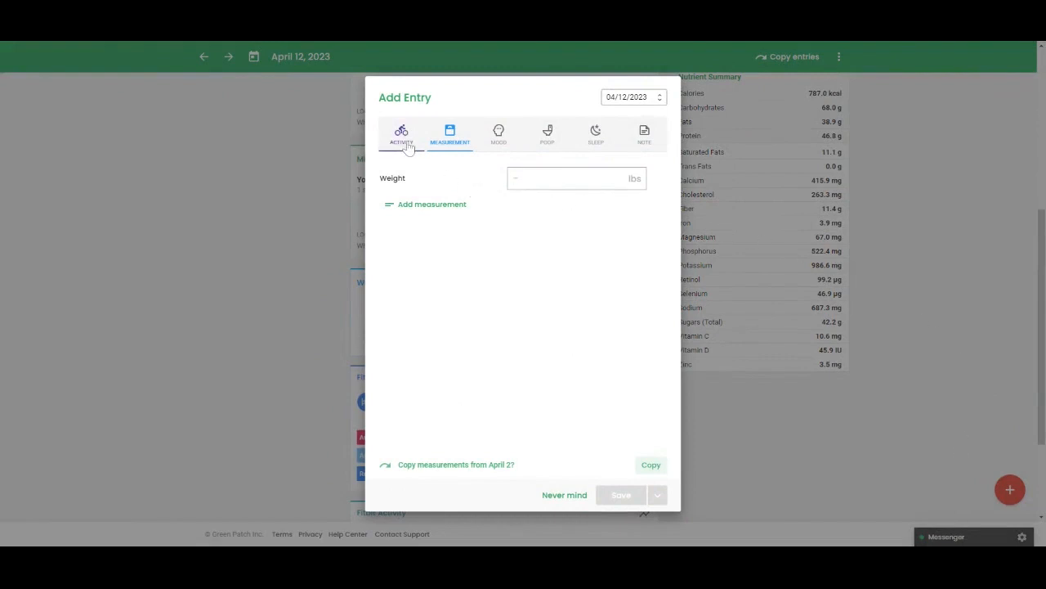
{"action": "left_click", "coordinate": [401, 133]}
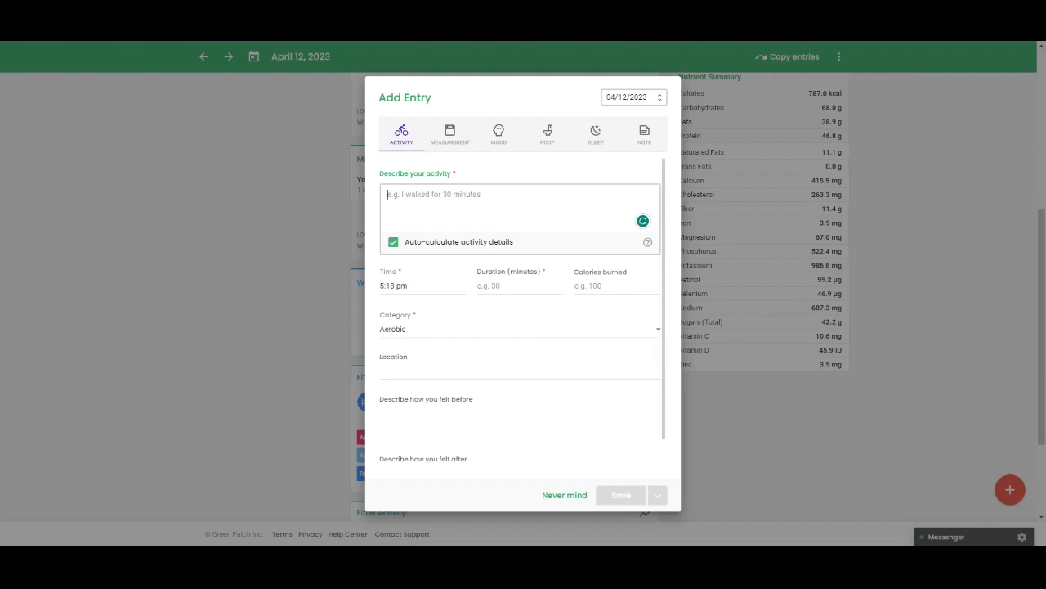
{"action": "mouse_move", "coordinate": [509, 349]}
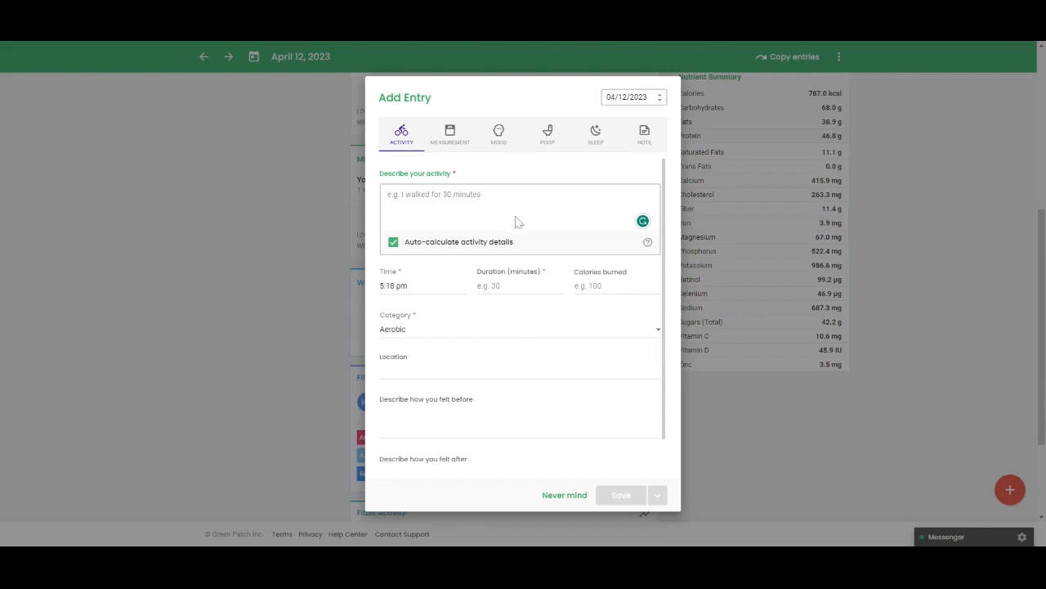
{"action": "left_click", "coordinate": [450, 135]}
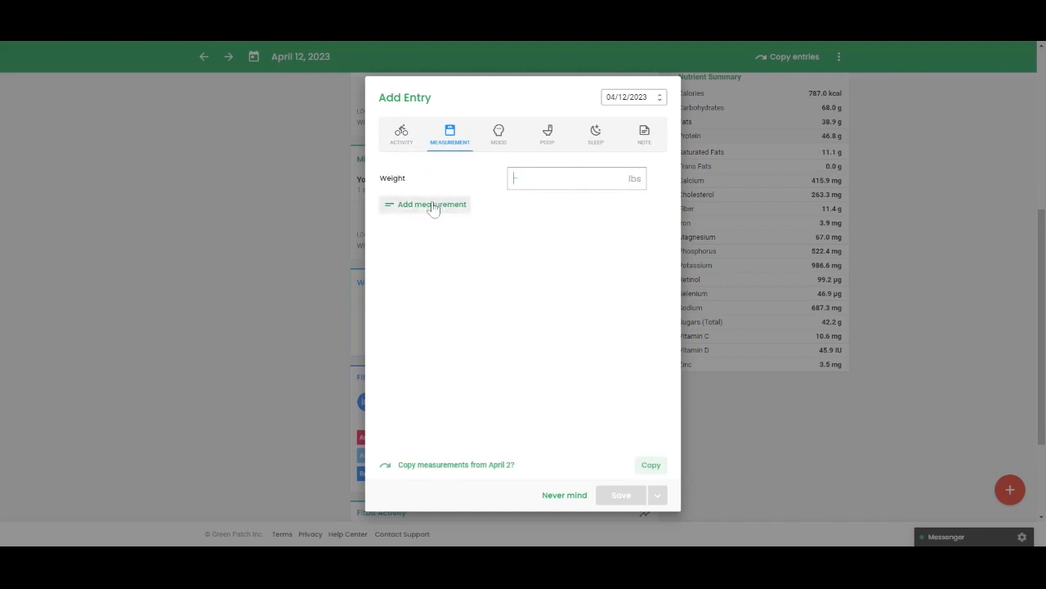
Check the Add measurement options, then view the Mood, Poop and Sleep tabs
{"action": "left_click", "coordinate": [432, 203]}
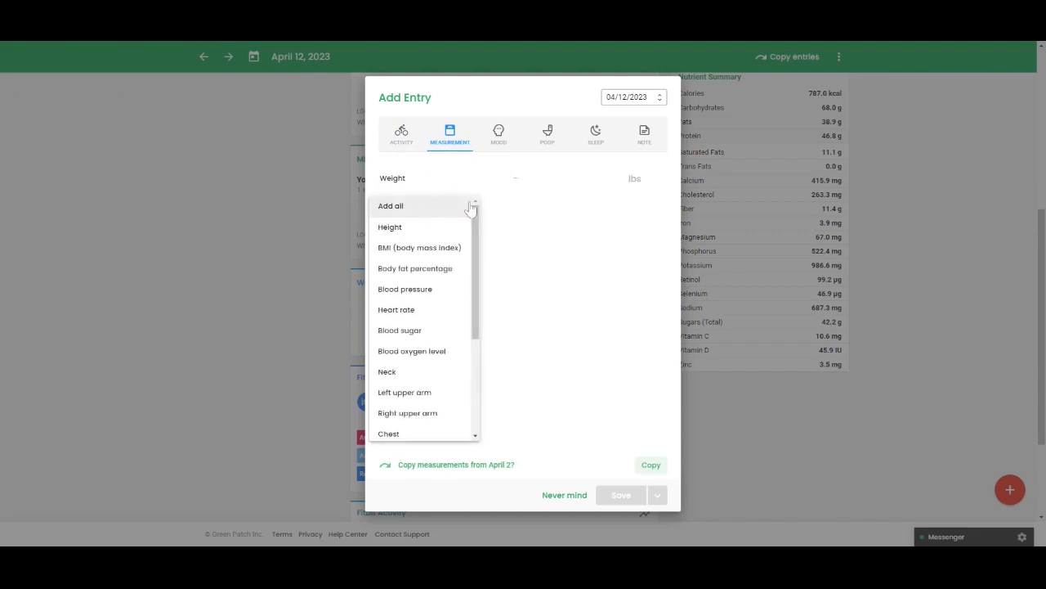
{"action": "mouse_move", "coordinate": [650, 465]}
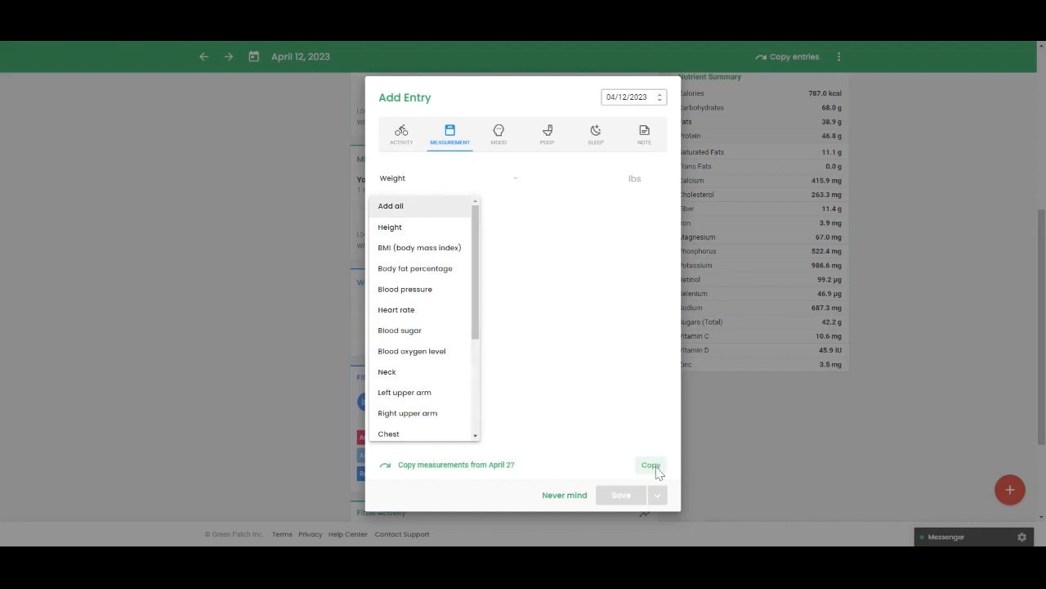
{"action": "mouse_move", "coordinate": [498, 131]}
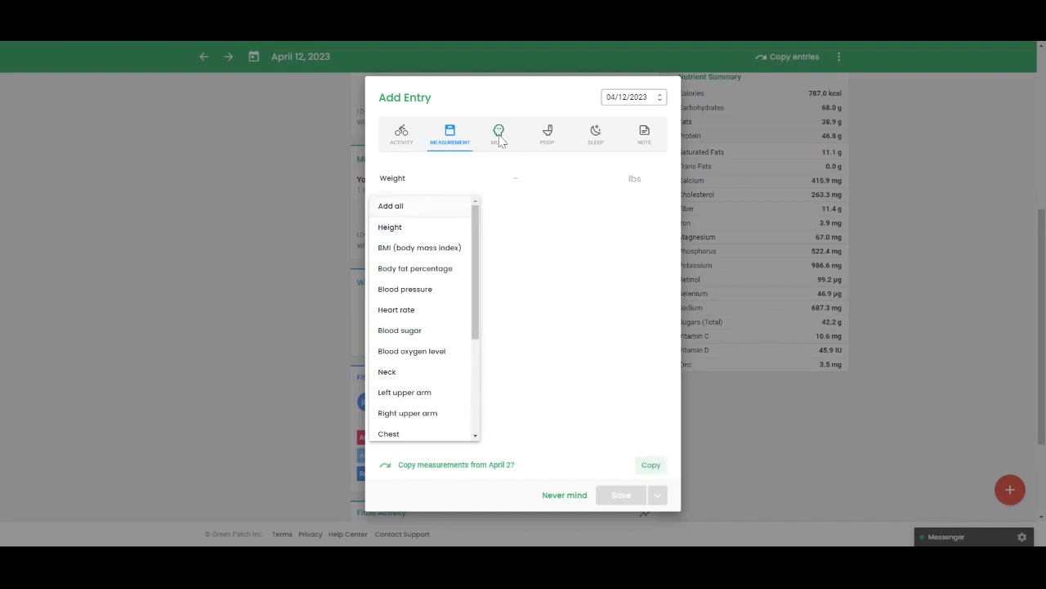
{"action": "left_click", "coordinate": [499, 133]}
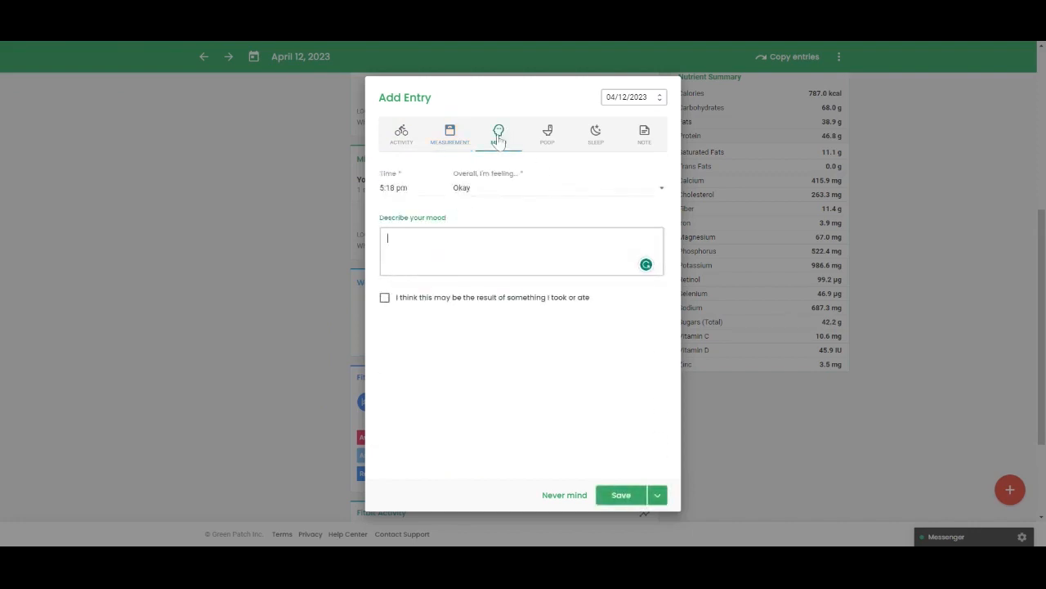
{"action": "left_click", "coordinate": [547, 133]}
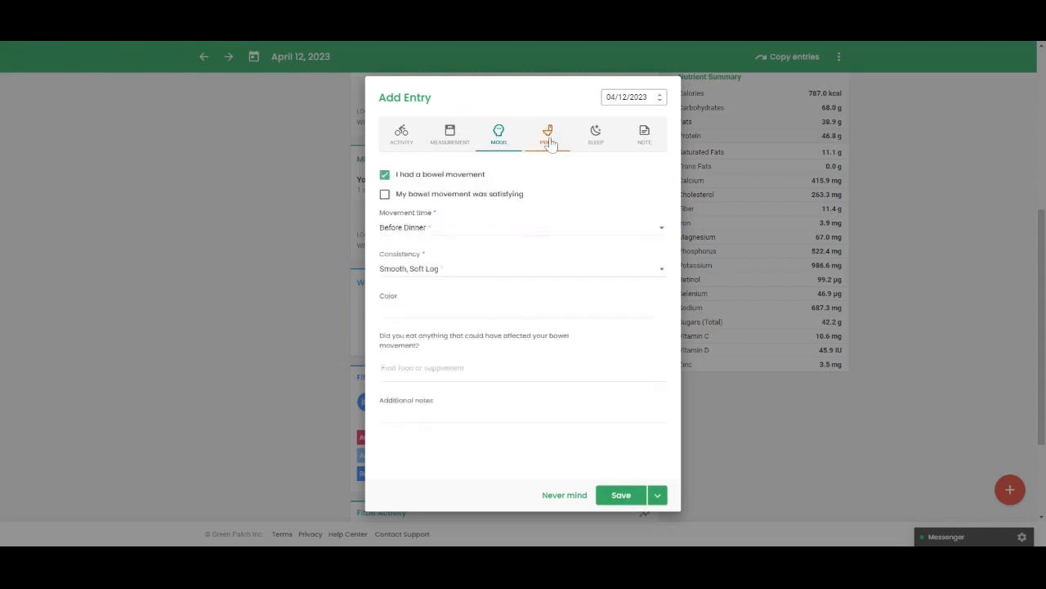
{"action": "left_click", "coordinate": [546, 133]}
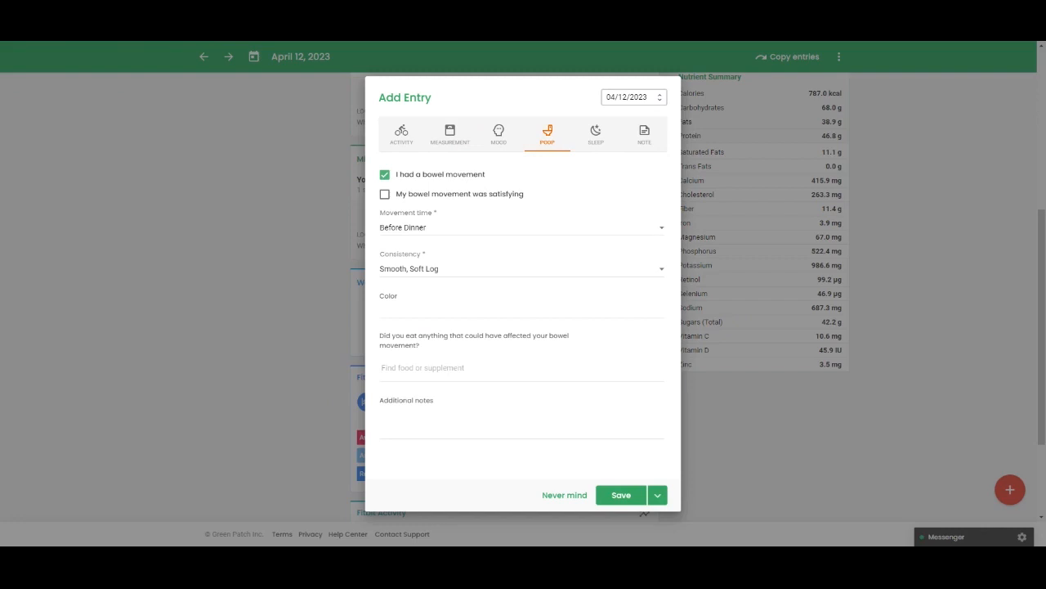
{"action": "mouse_move", "coordinate": [595, 132]}
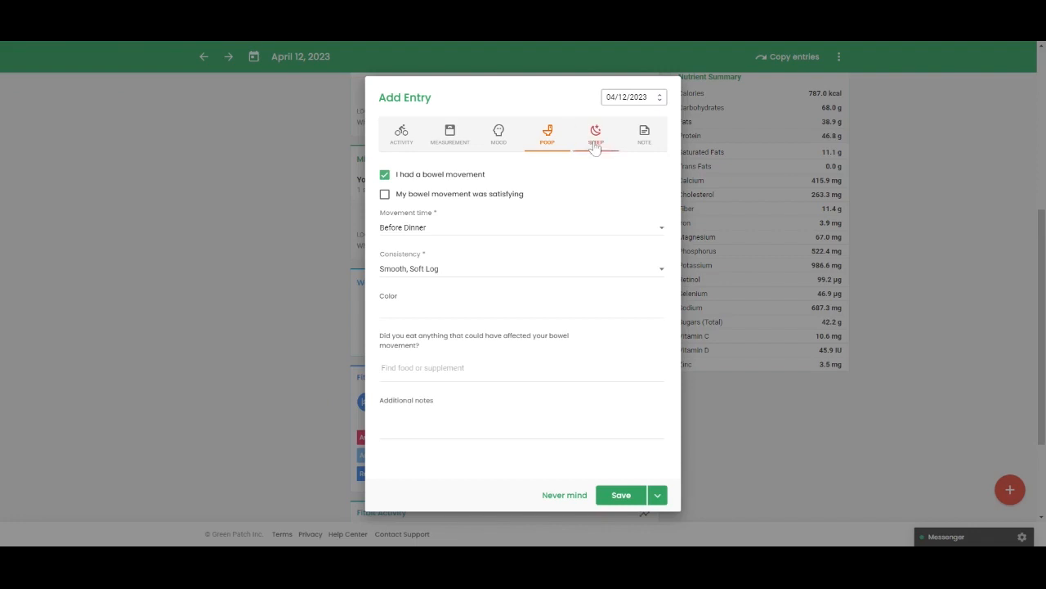
{"action": "left_click", "coordinate": [595, 134]}
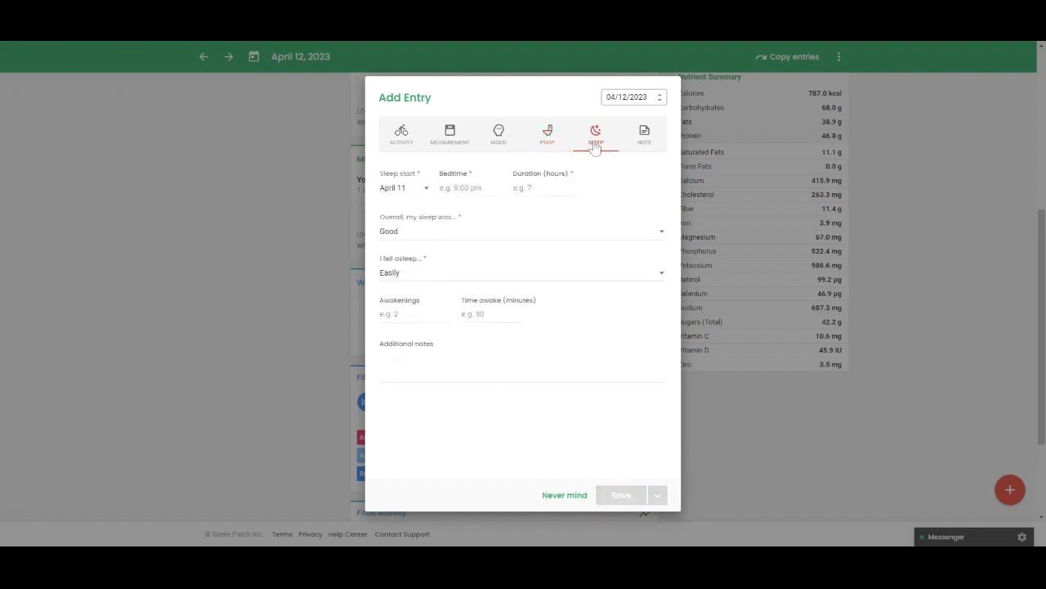
{"action": "left_click", "coordinate": [595, 135]}
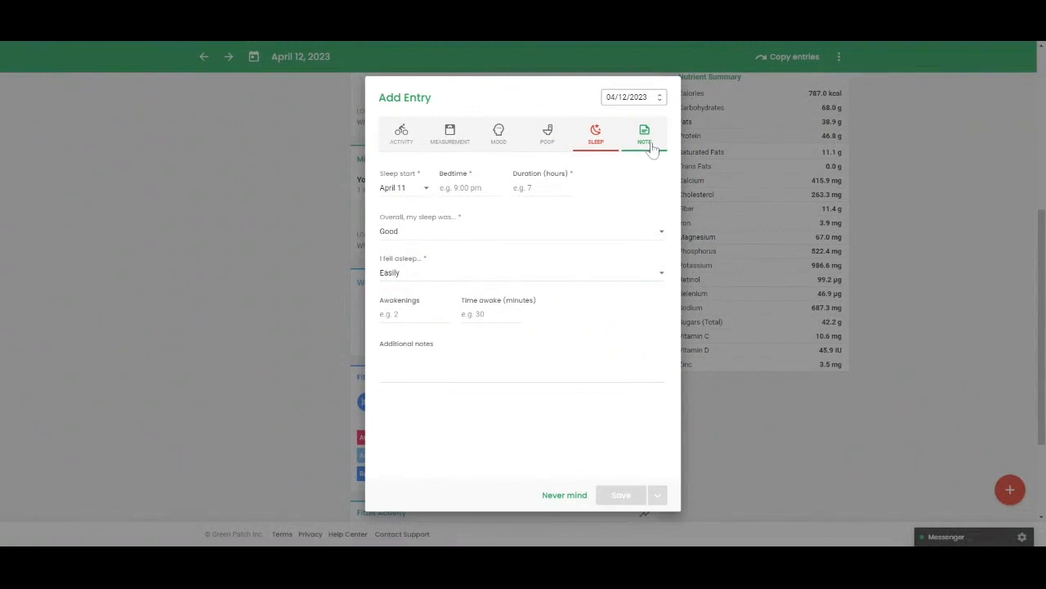
View the Note tab's image or document attachment, then discard the entry with Never mind
{"action": "left_click", "coordinate": [644, 133]}
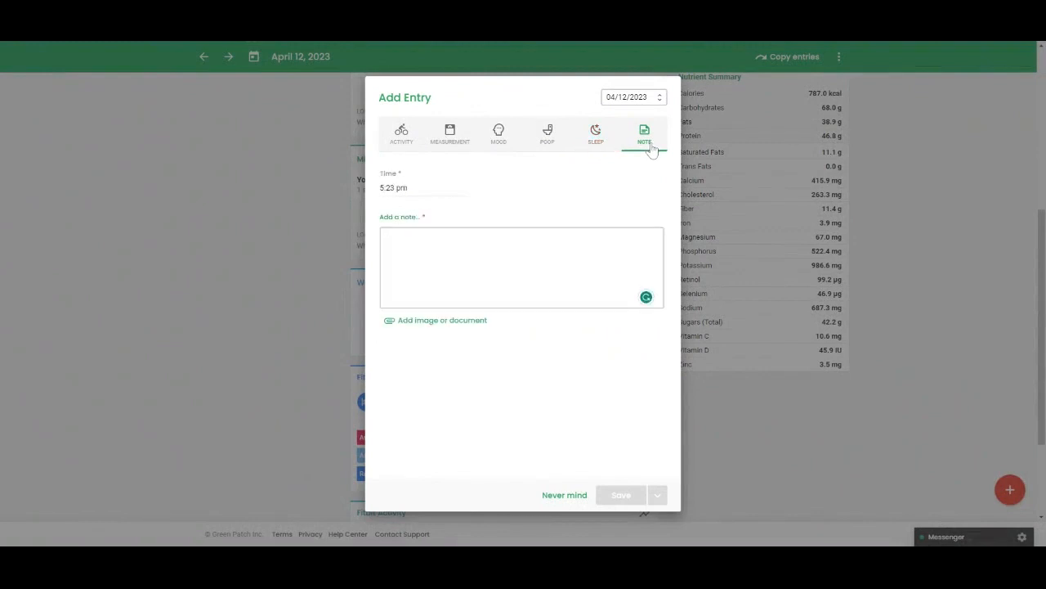
{"action": "mouse_move", "coordinate": [643, 153]}
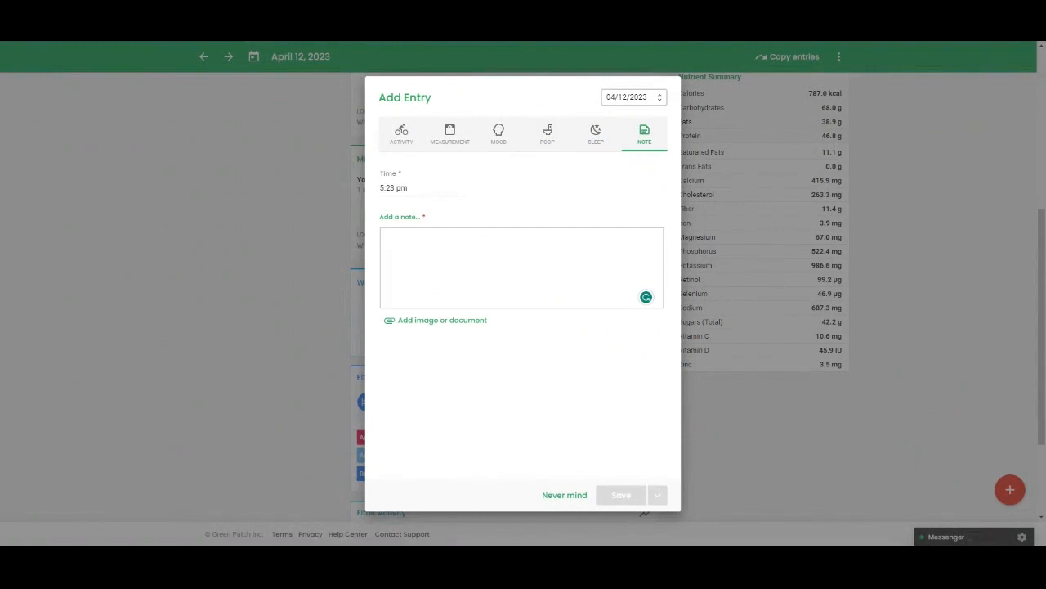
{"action": "mouse_move", "coordinate": [420, 320]}
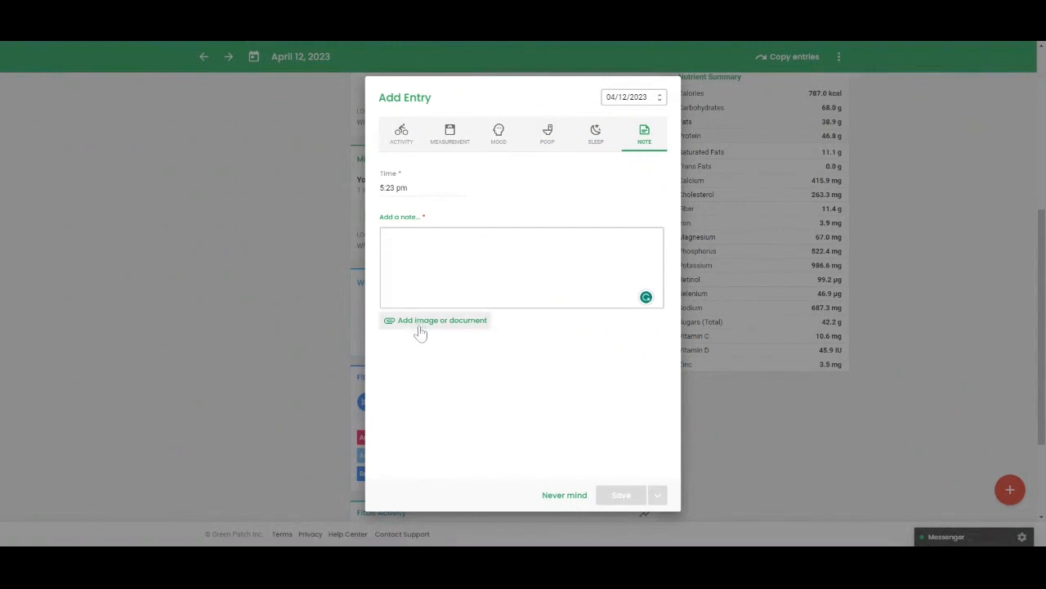
{"action": "left_click", "coordinate": [521, 266]}
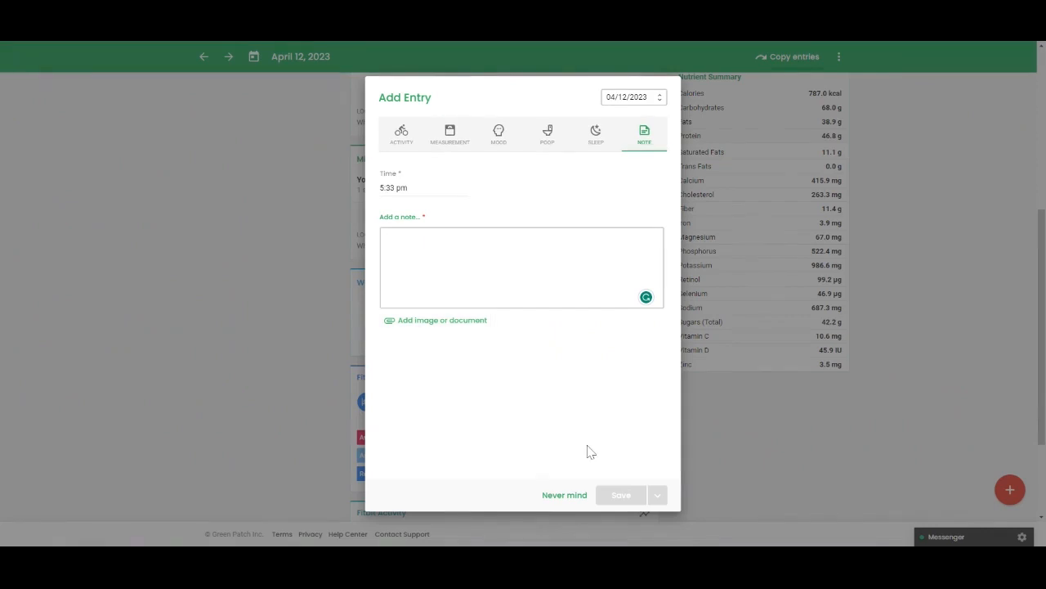
{"action": "left_click", "coordinate": [564, 494]}
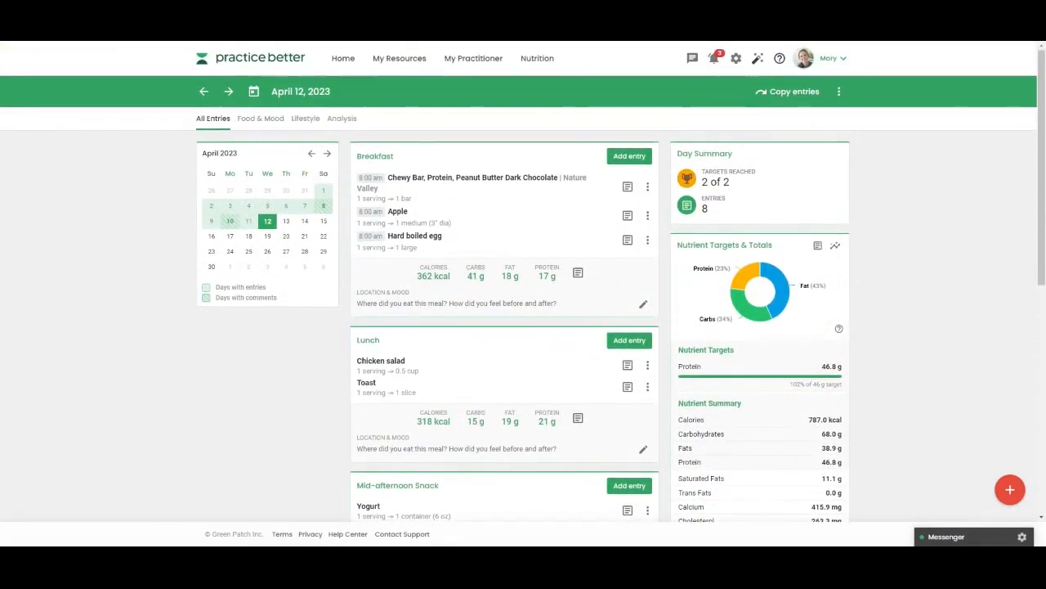
{"action": "mouse_move", "coordinate": [342, 118]}
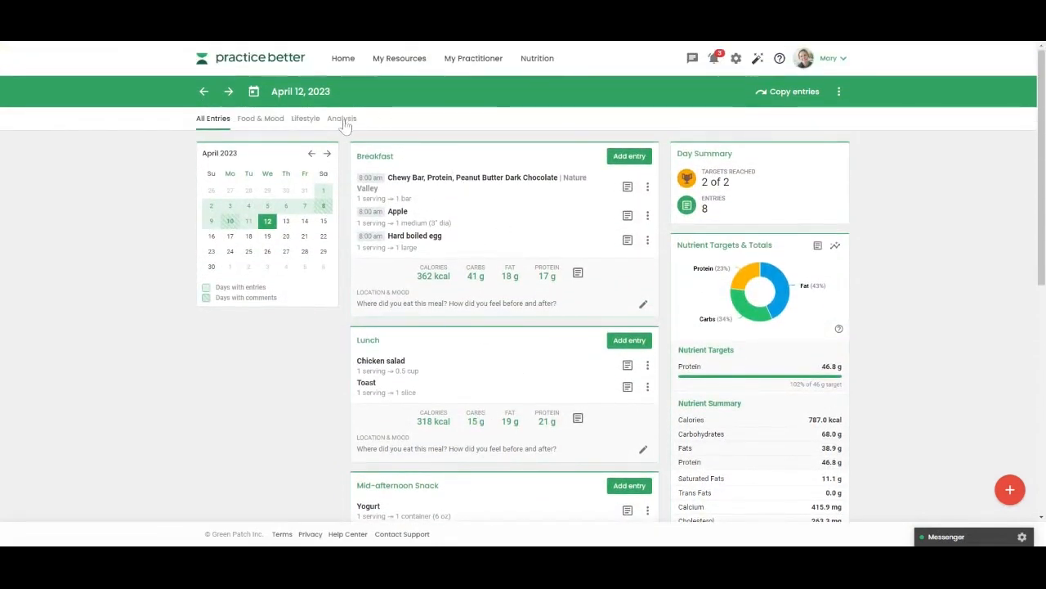
Chart 14 days of Fitbit activity in Journal Analysis and open the more-options menu
{"action": "left_click", "coordinate": [342, 118]}
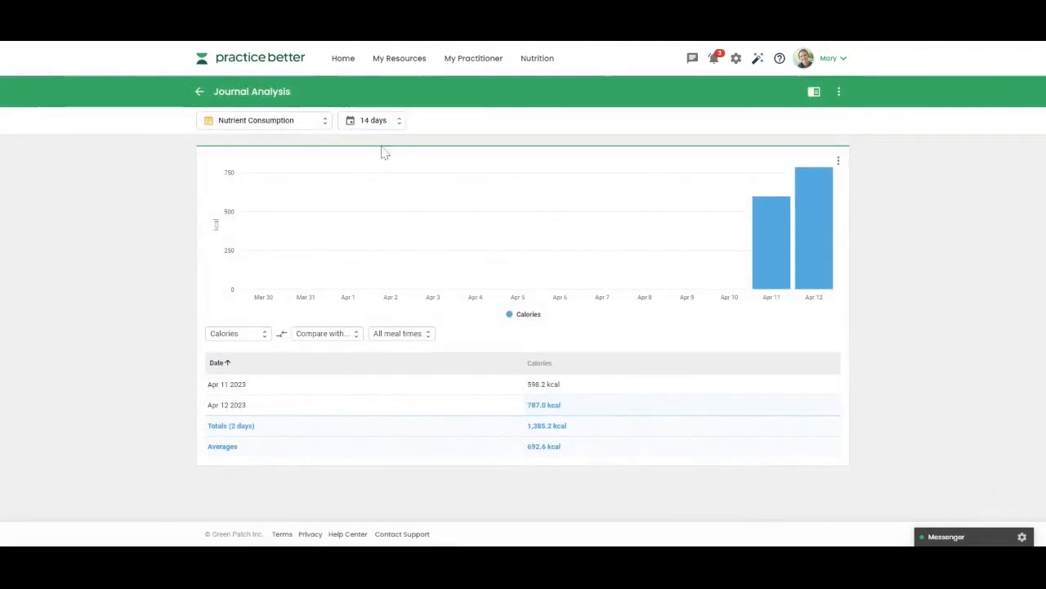
{"action": "mouse_move", "coordinate": [320, 115]}
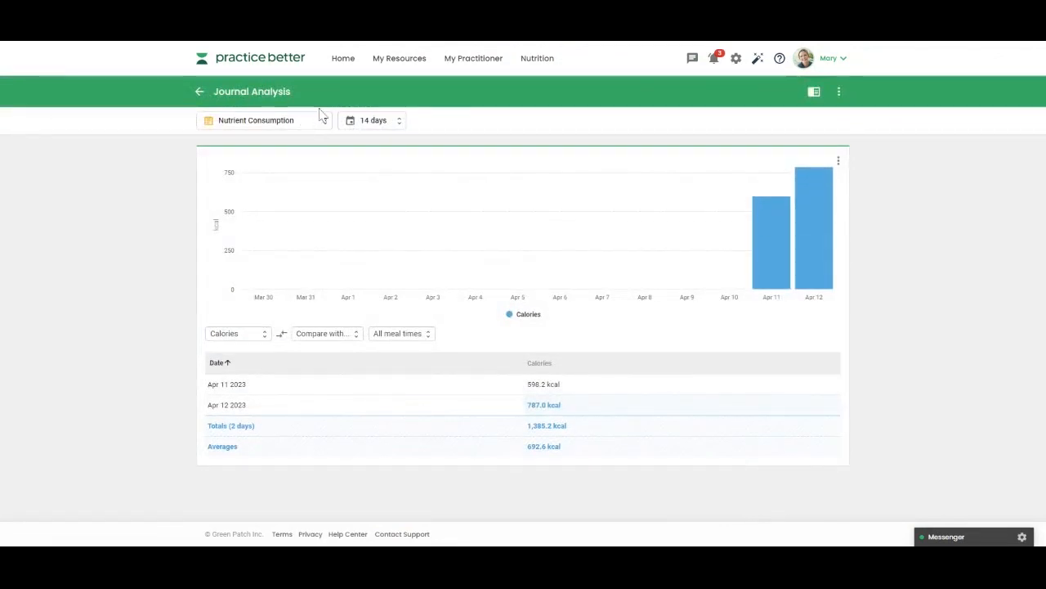
{"action": "mouse_move", "coordinate": [321, 129]}
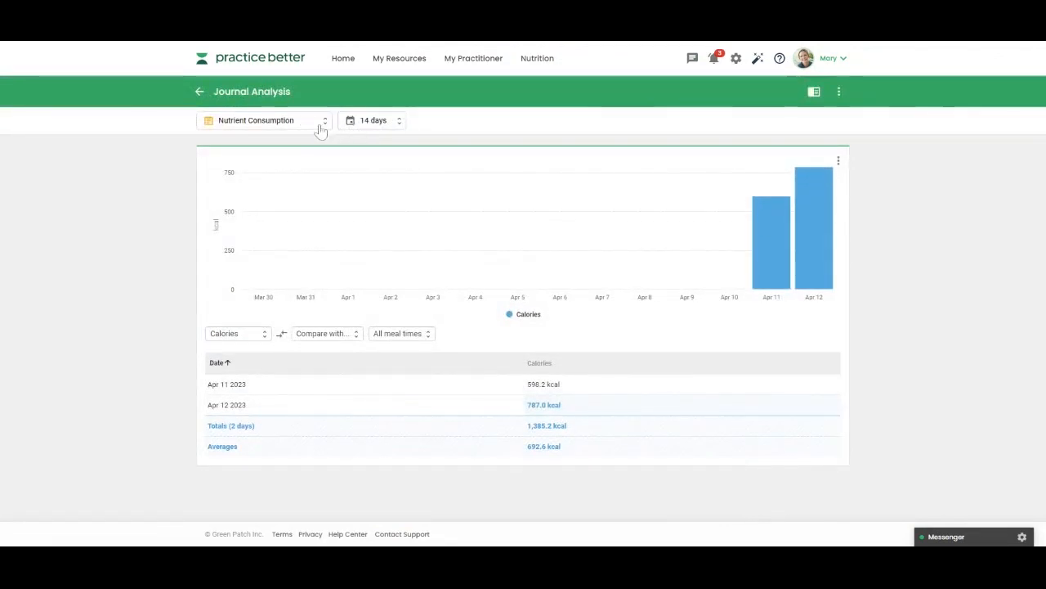
{"action": "left_click", "coordinate": [265, 120]}
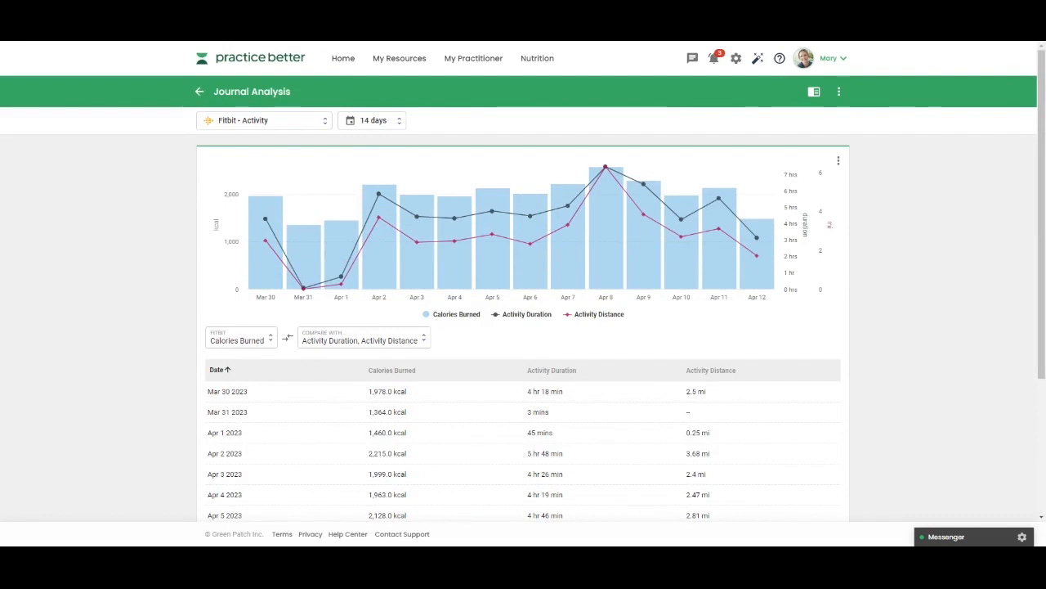
{"action": "mouse_move", "coordinate": [341, 277]}
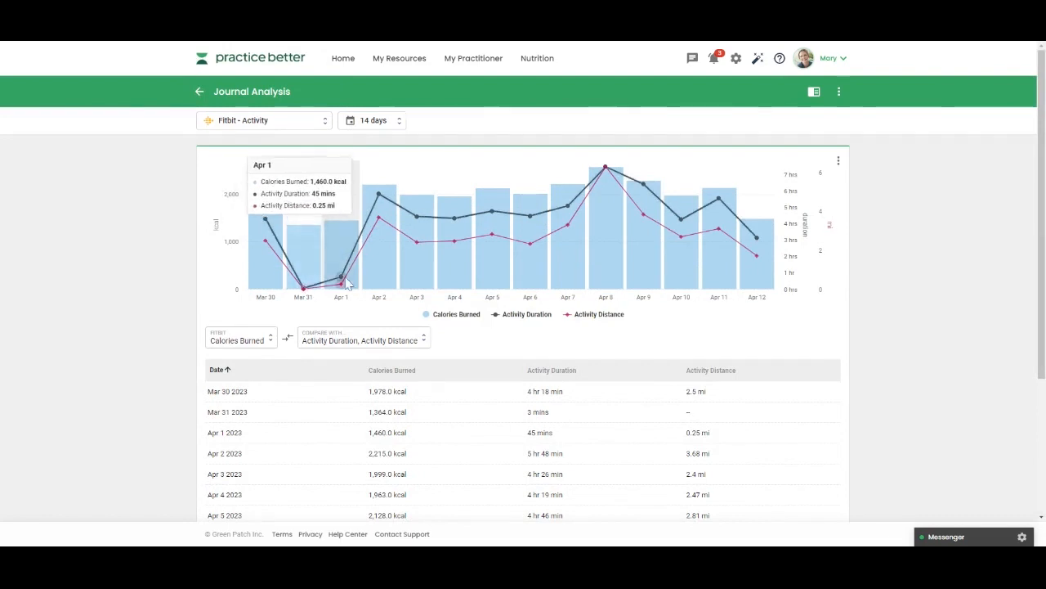
{"action": "mouse_move", "coordinate": [346, 347]}
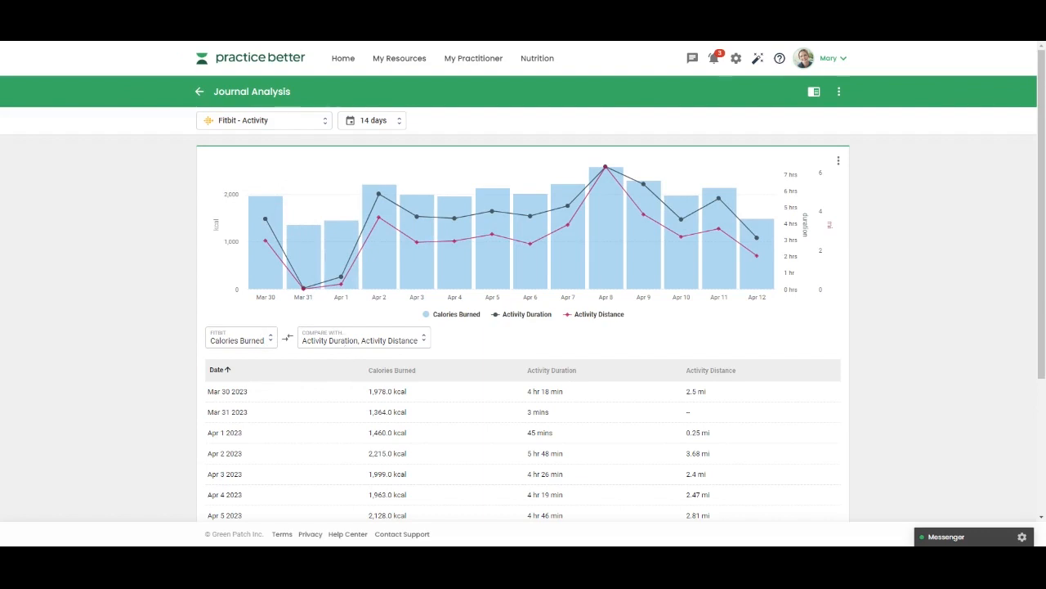
{"action": "left_click", "coordinate": [838, 92]}
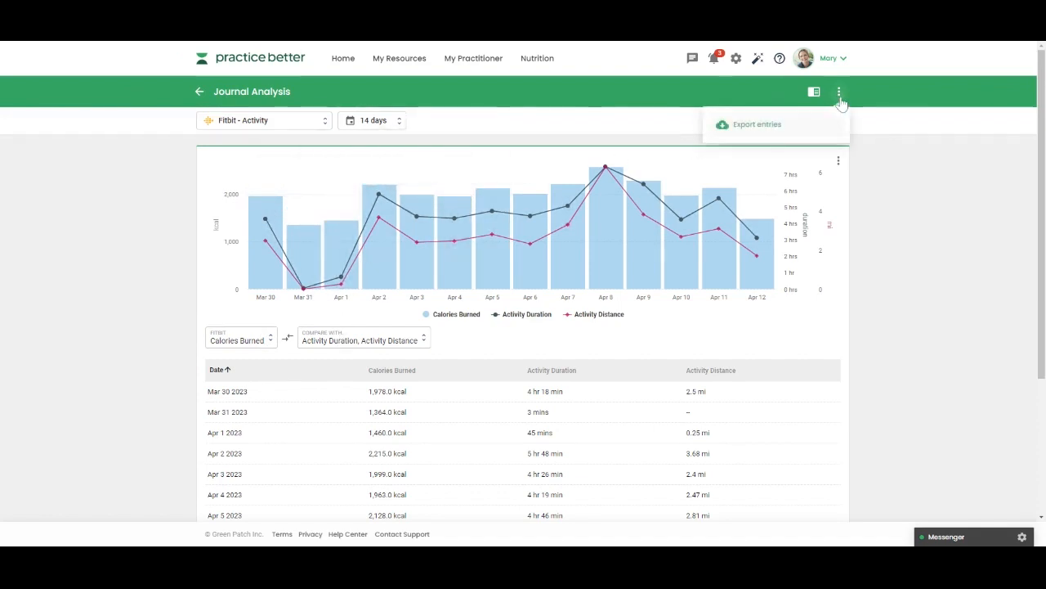